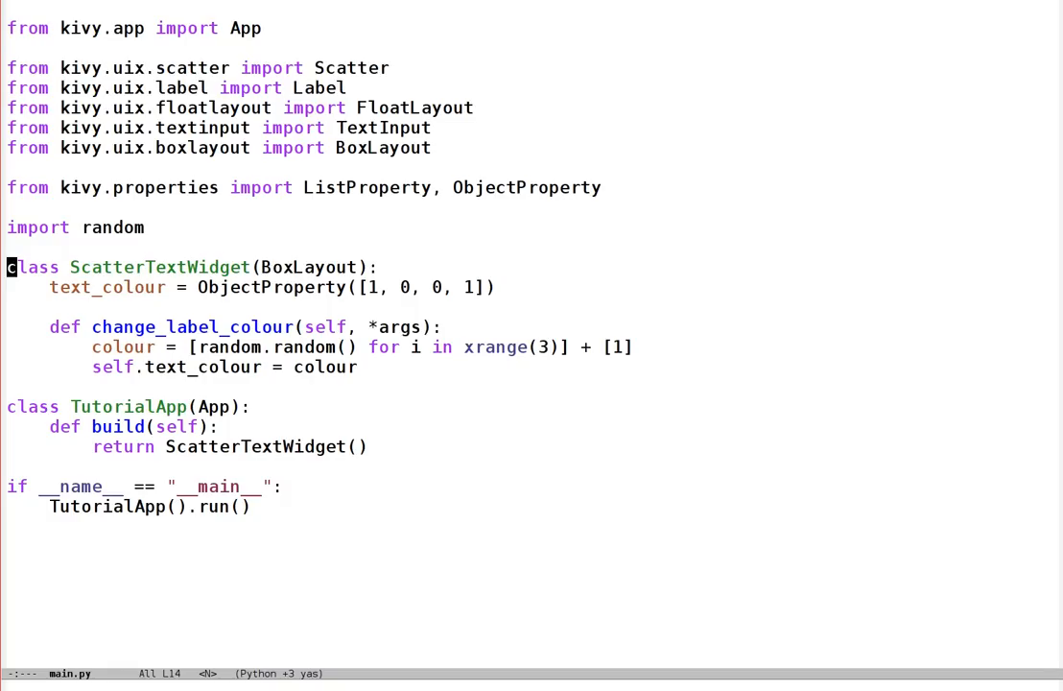
Open a blank indented line after the text_colour property in ScatterTextWidget.
key("Down")
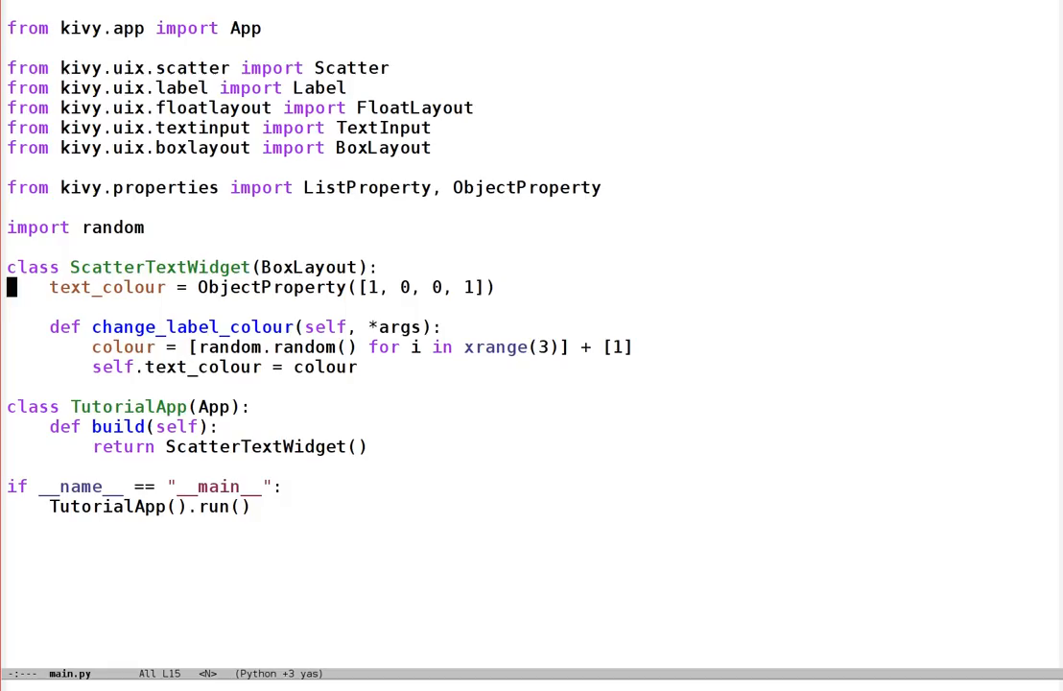
key("Up")
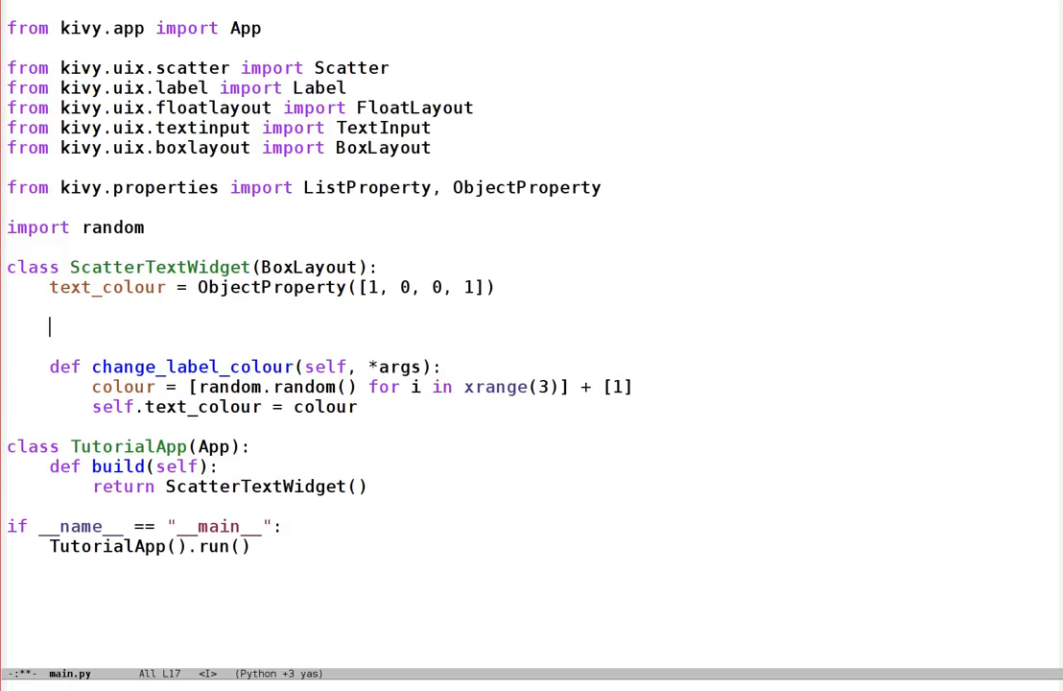
Add __init__(self, **kwargs) calling super(ScatterTextWidget, self).__init__(**kwargs), then start 'with self.canvas:'.
type("def")
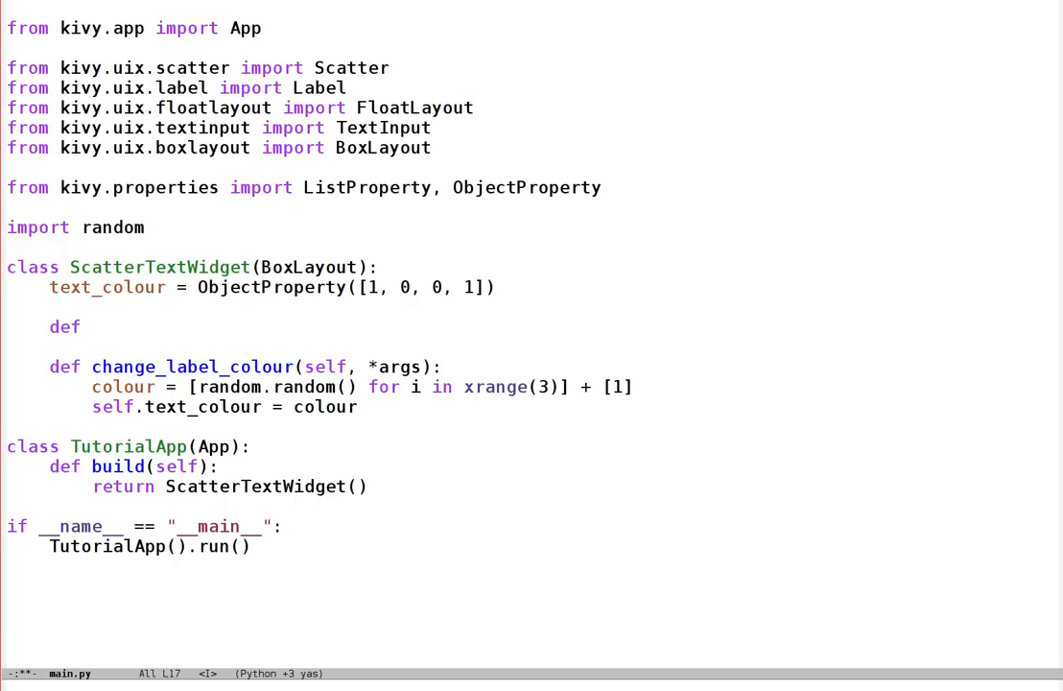
type("__init__")
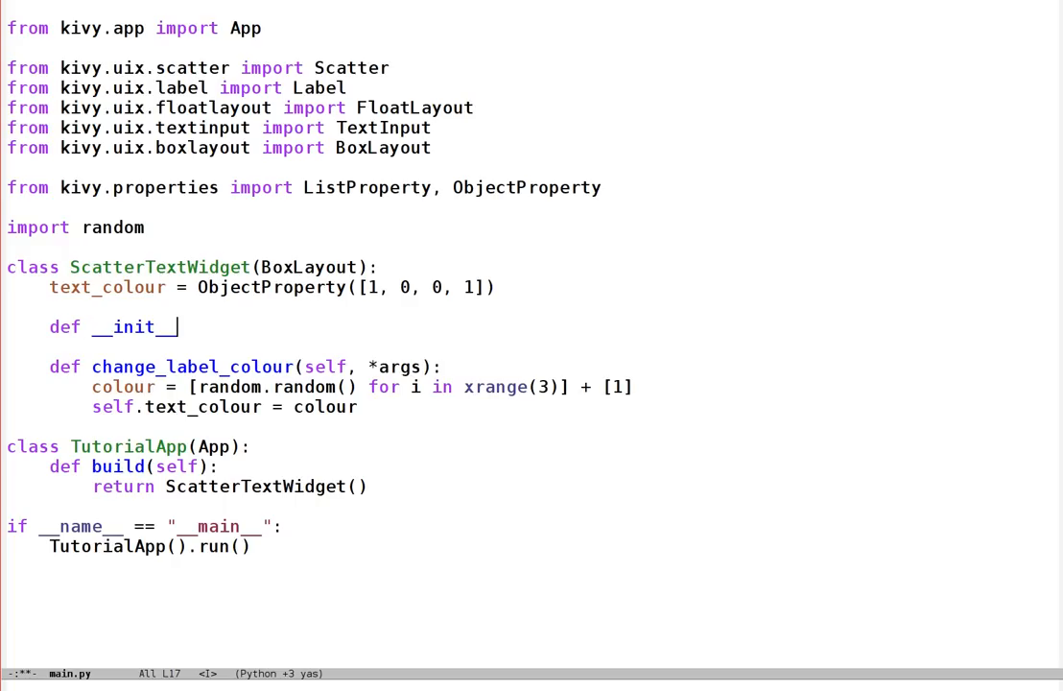
type("(self,")
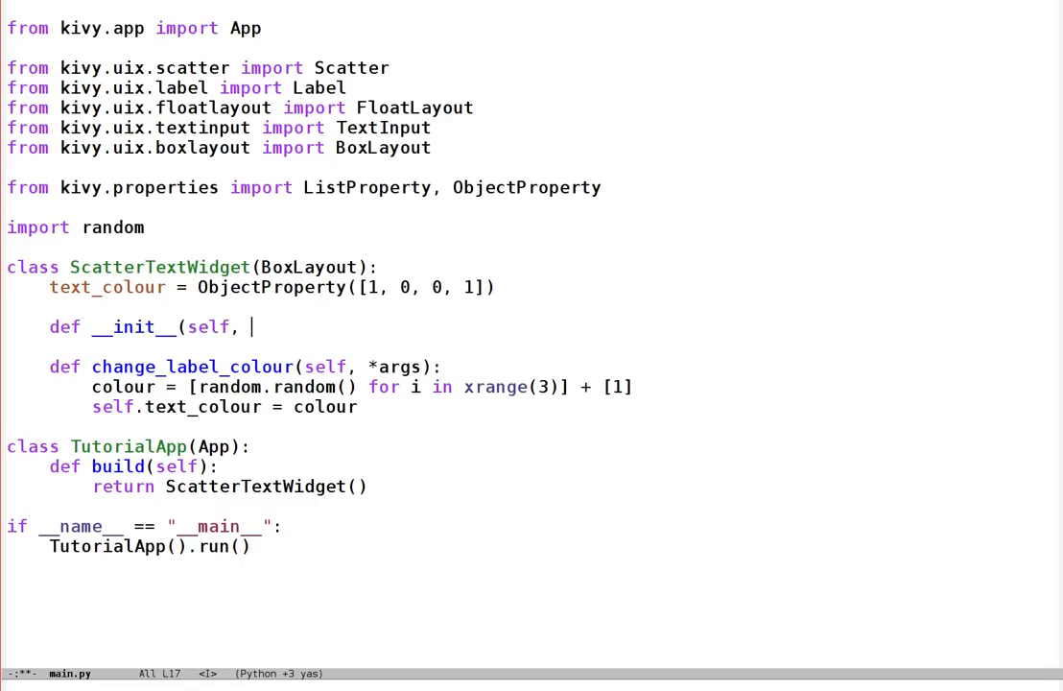
type("**kwargs):")
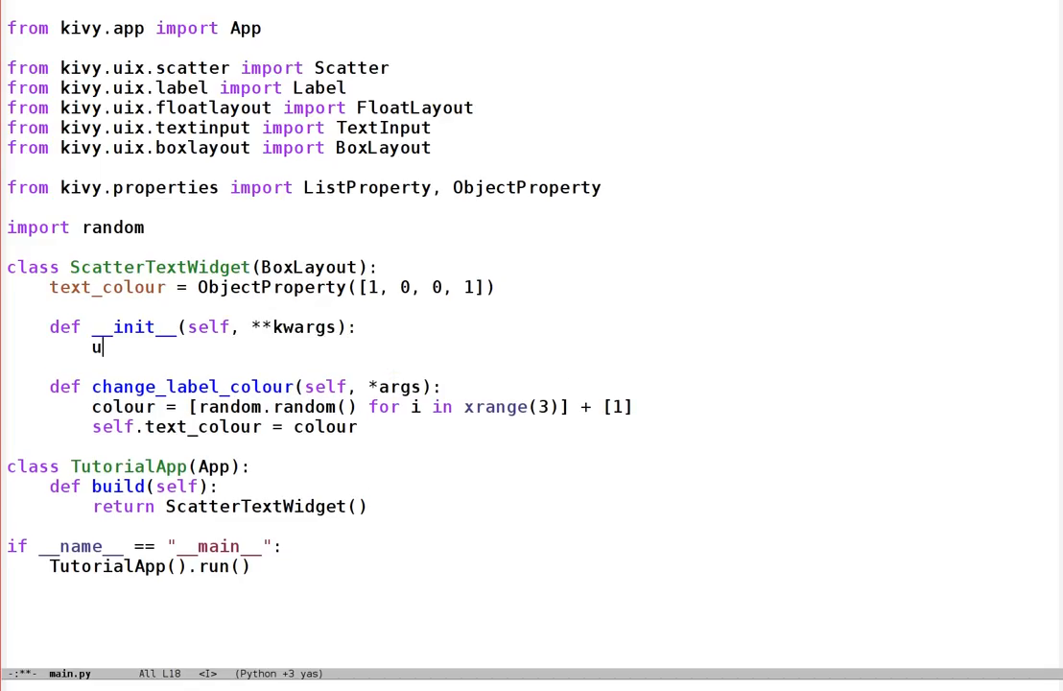
type("super(ScatterTextWidget, s")
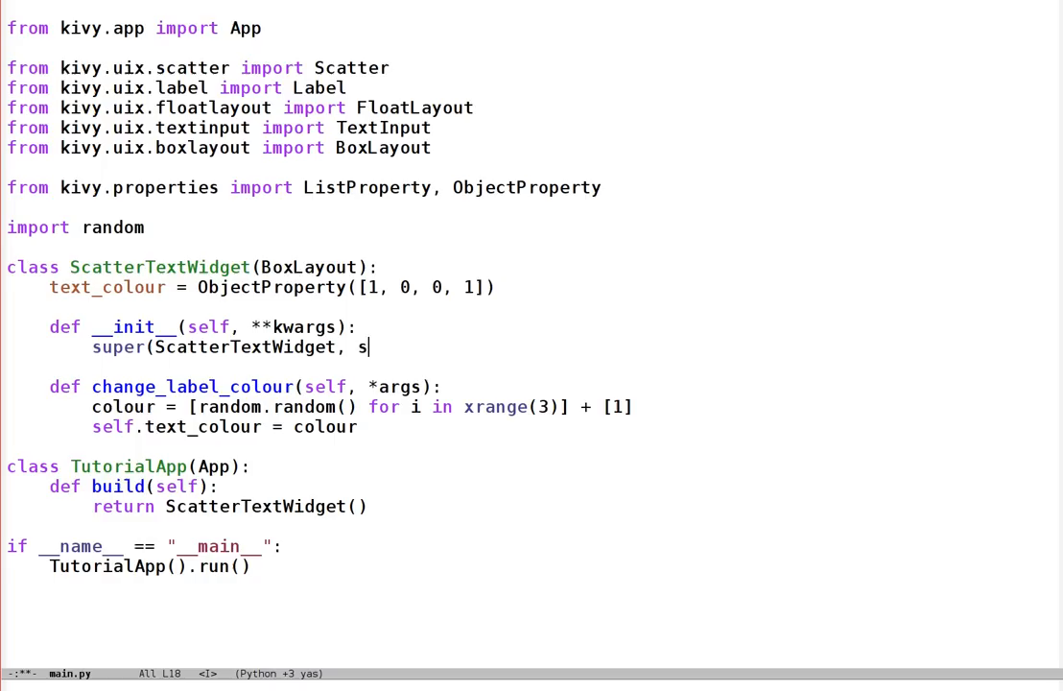
type("elf).__init__(**kwargs")
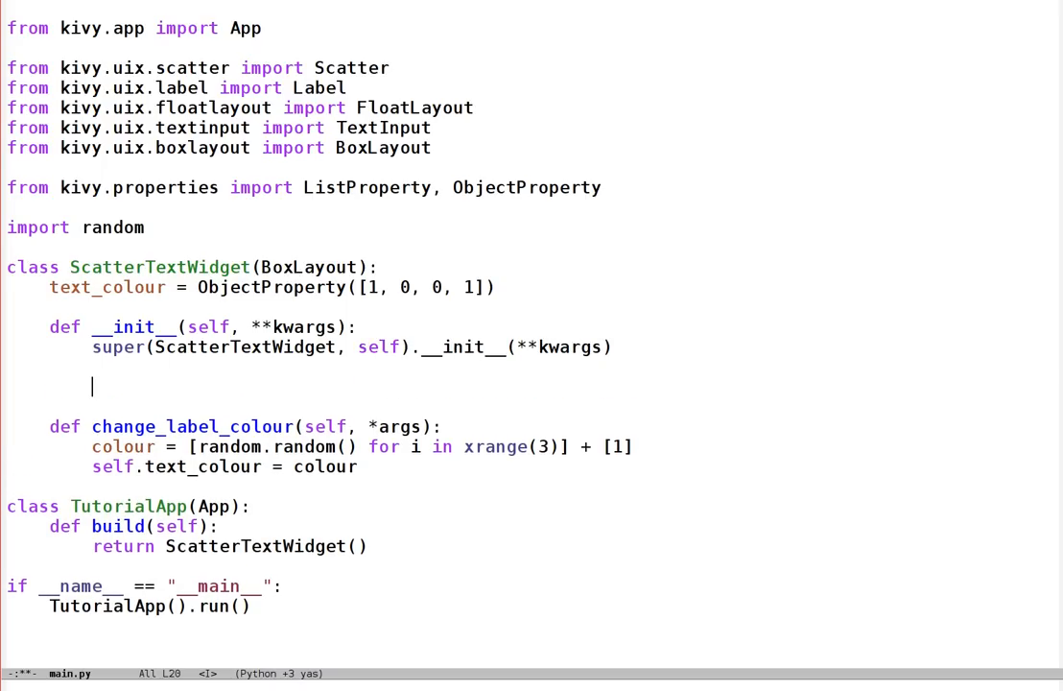
type("with self.canvas:")
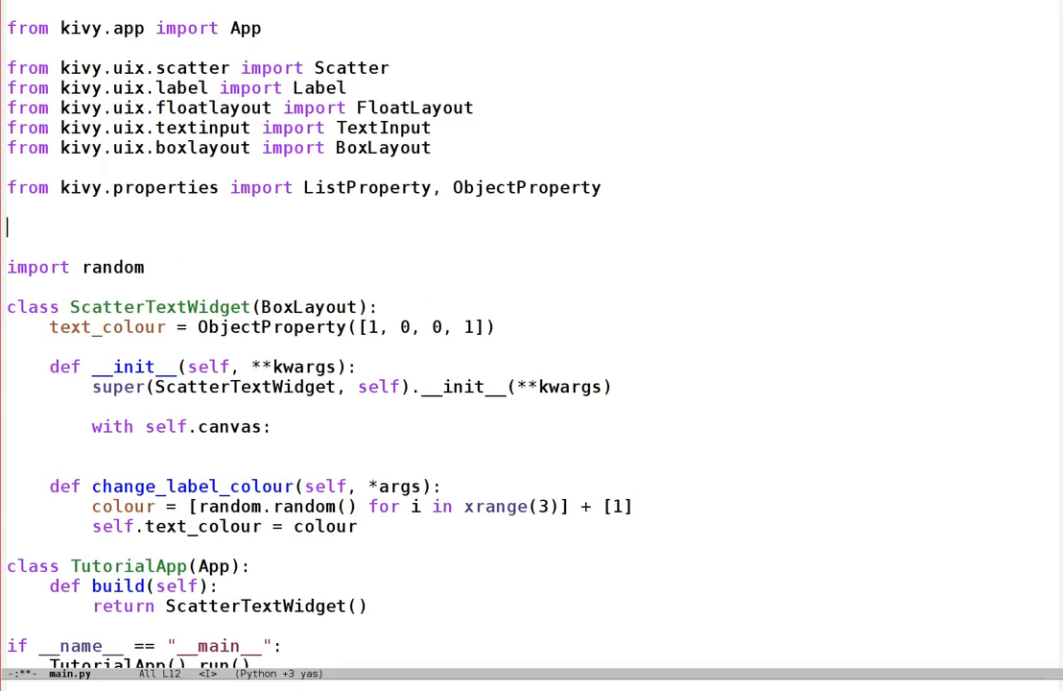
Import Rectangle, Ellipse and Line from kivy.graphics.vertex_instructions.
type("from kivy.g")
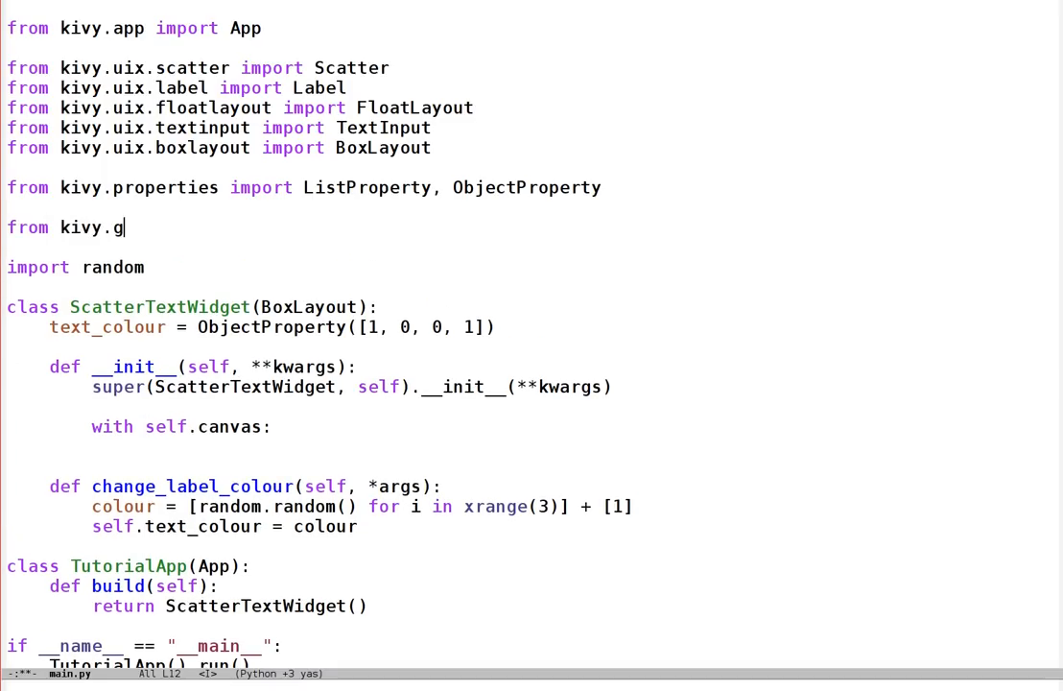
type("raphics.vertex_")
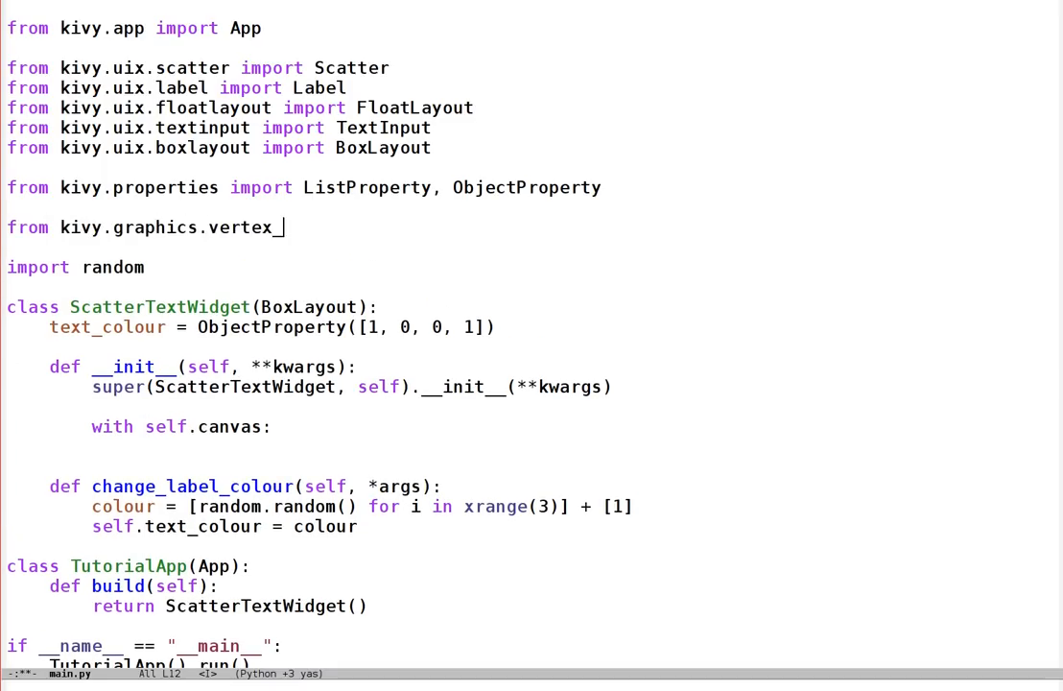
type("instructions import (")
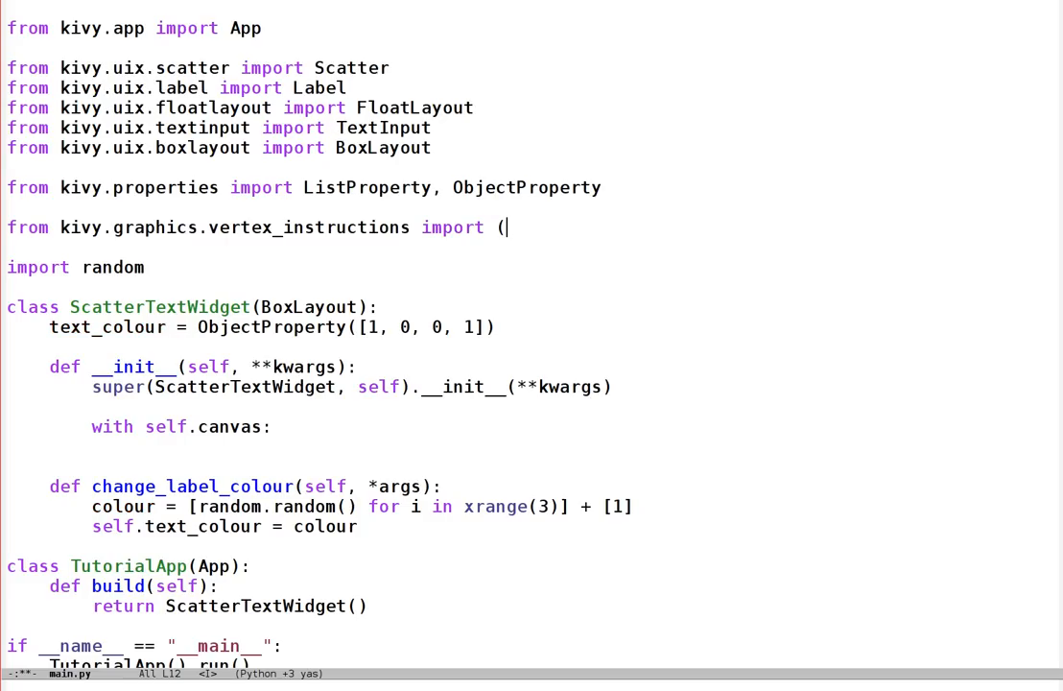
type("Rectangle,")
type("from")
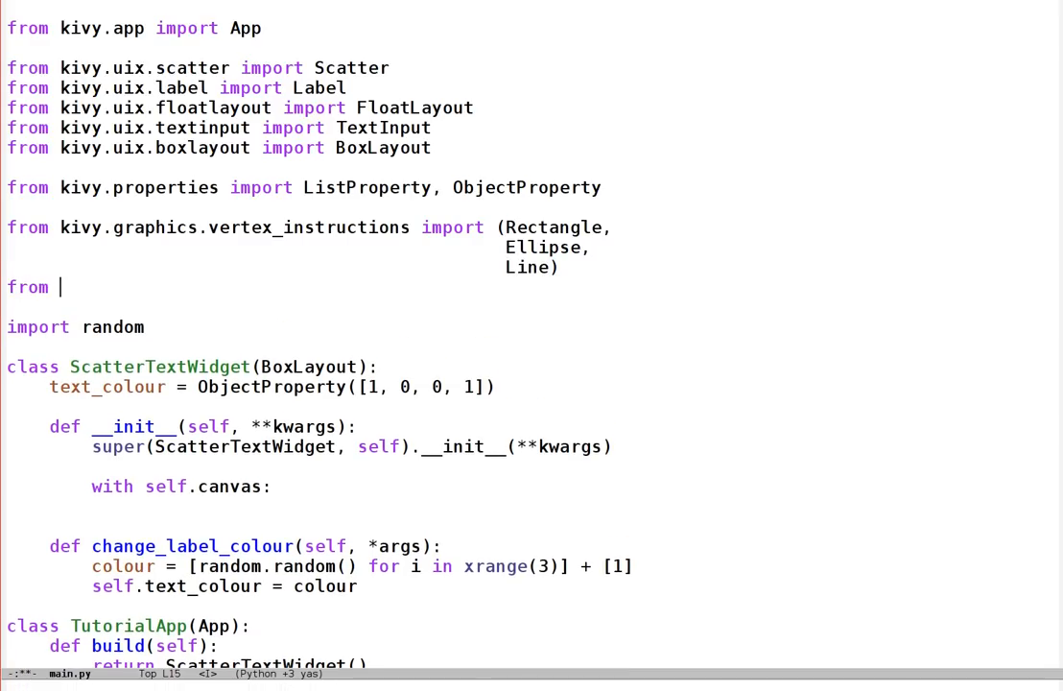
Import Color from kivy.graphics.context_instructions.
type("kivy.graphics")
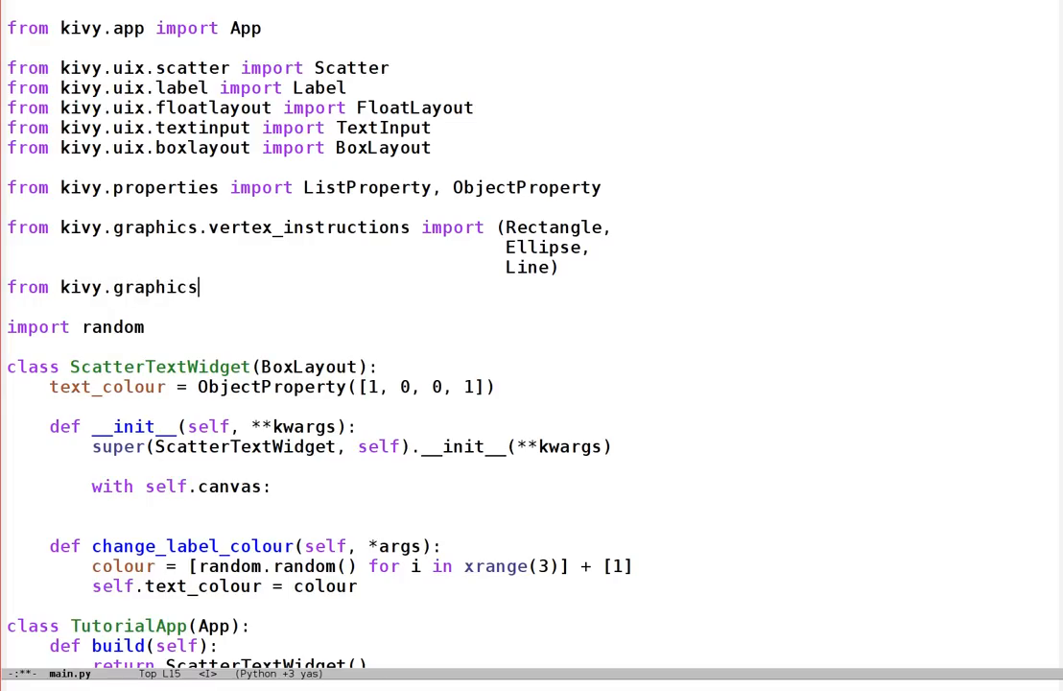
type(".context_inst")
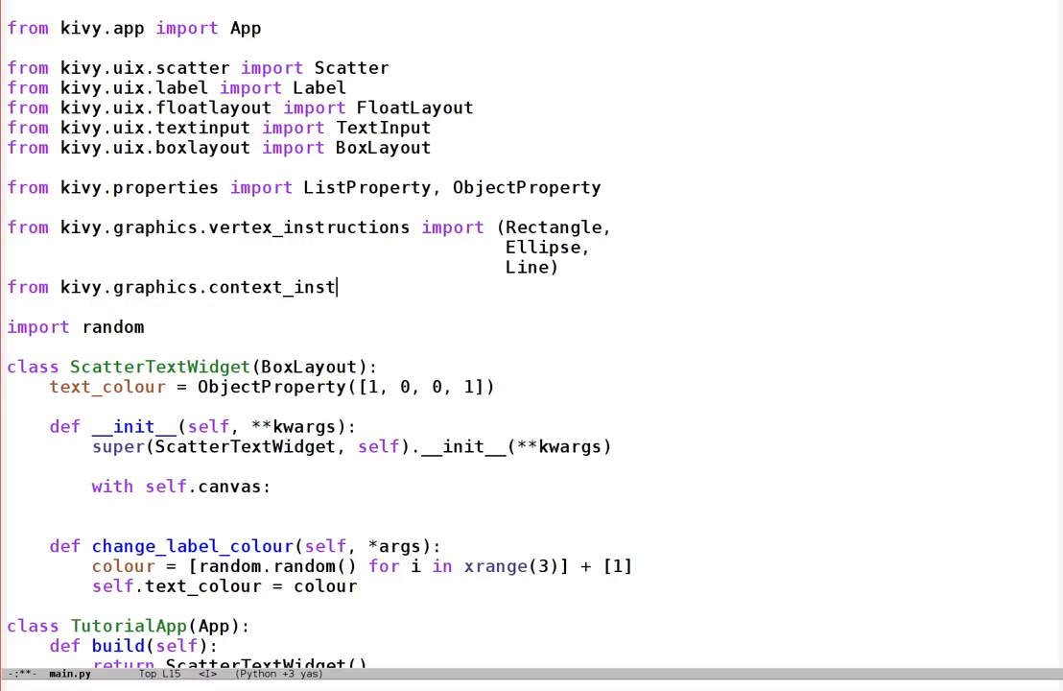
type("ructions import")
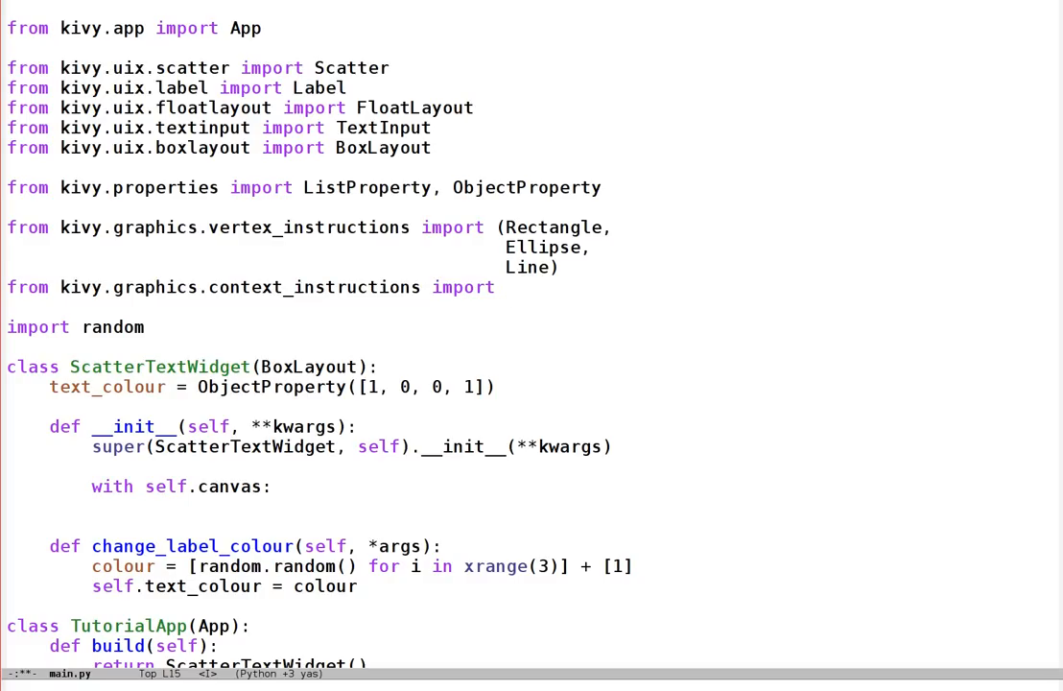
type("Color")
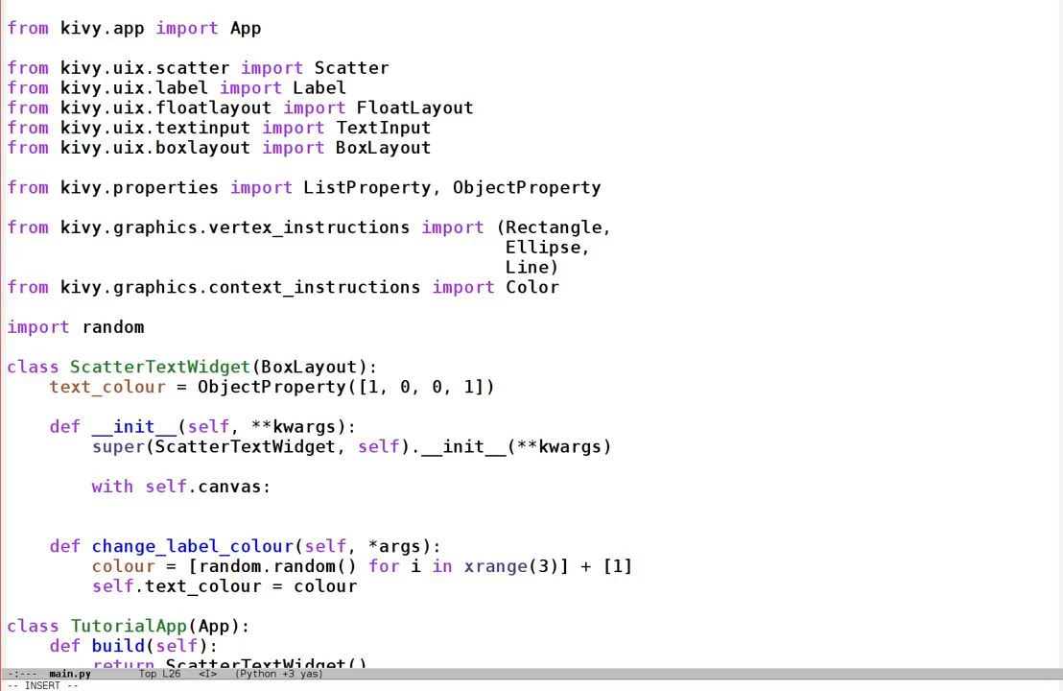
Set the canvas Color to green (0, 1, 0, 1).
type("Col")
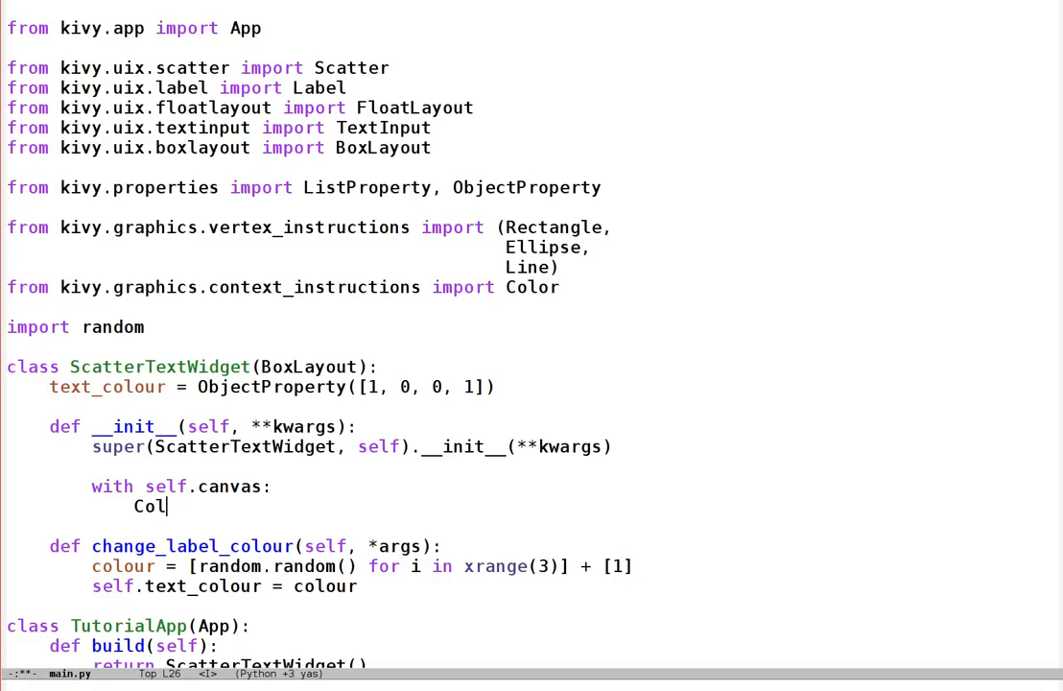
type("or(")
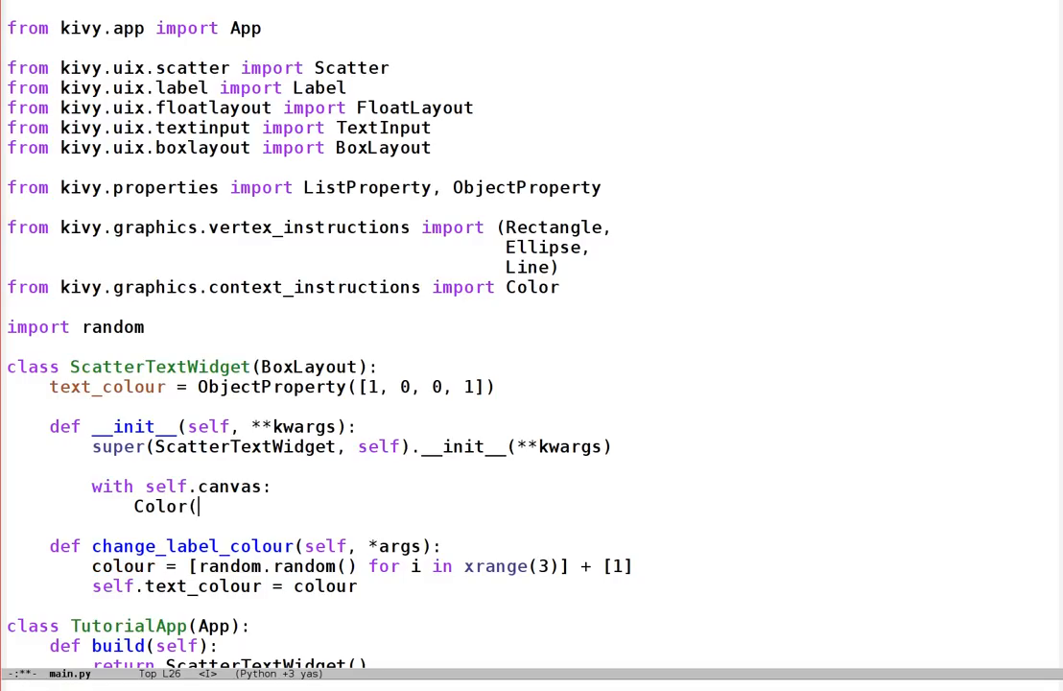
type("0, 10,")
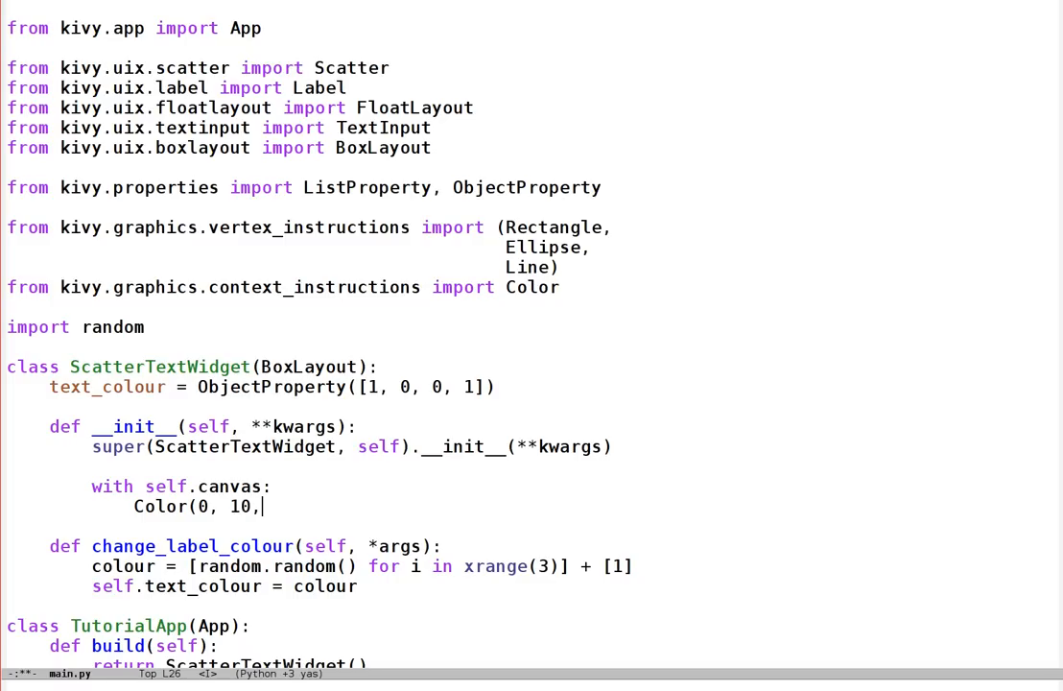
type(", 0, 1)")
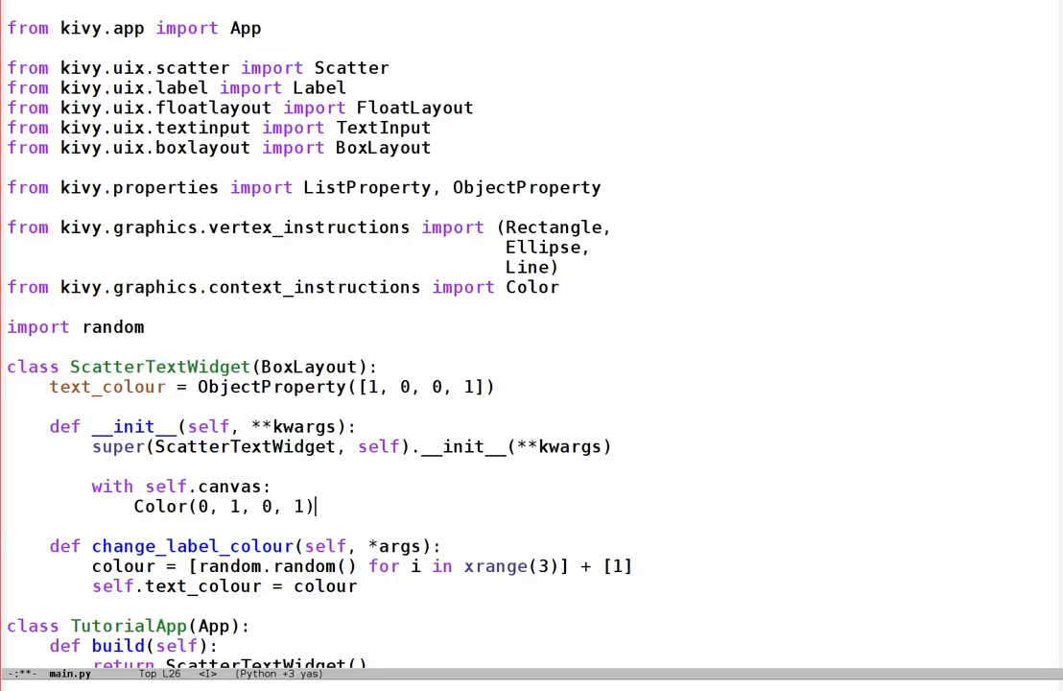
key("Return")
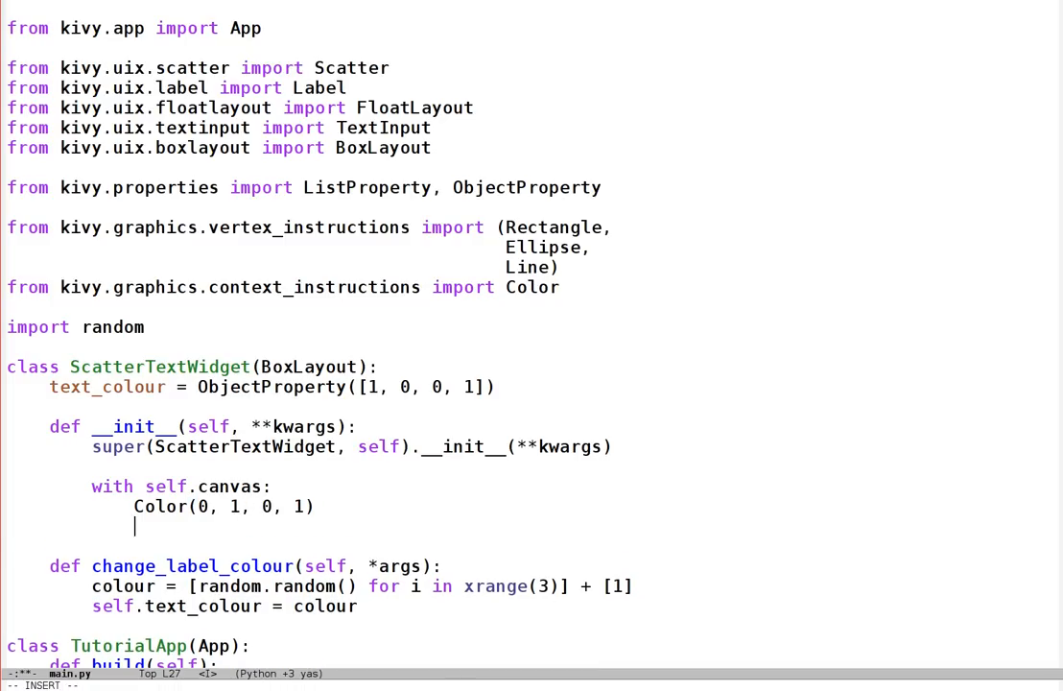
Draw Rectangle(pos=(0, 100), size=(300, 100)).
type("Rectangle")
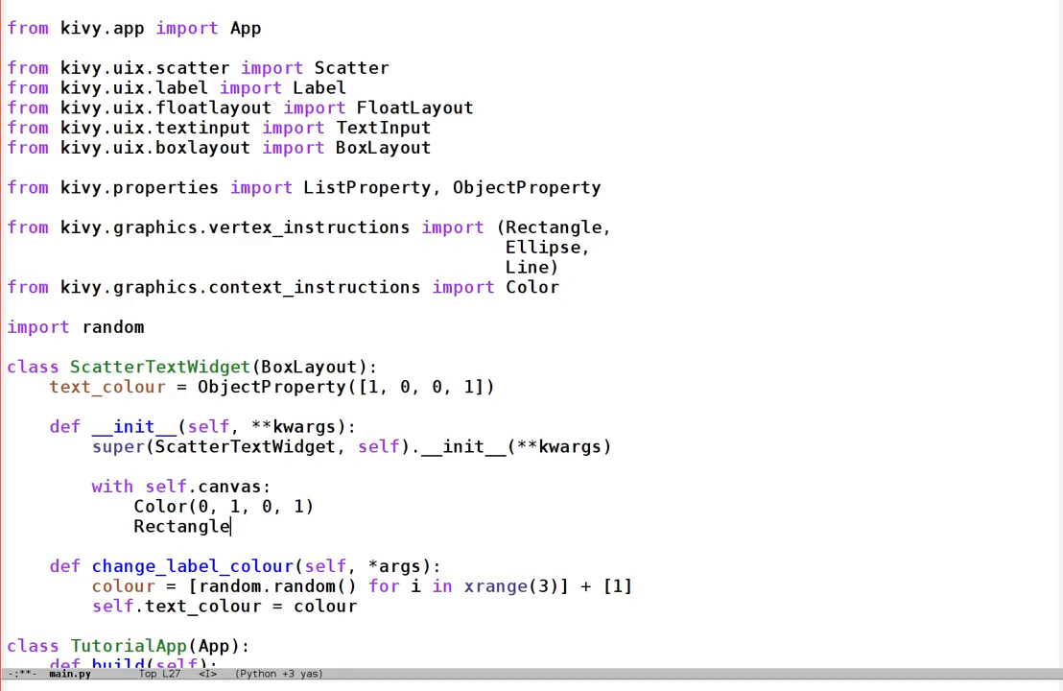
type("(pos(")
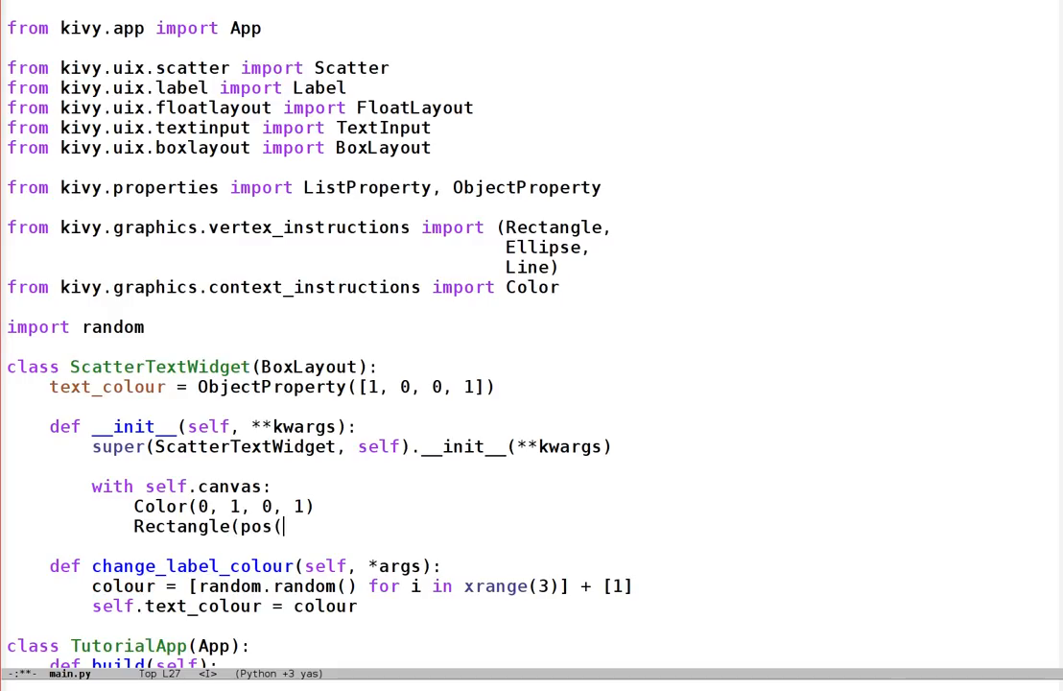
type("=(0, 100))")
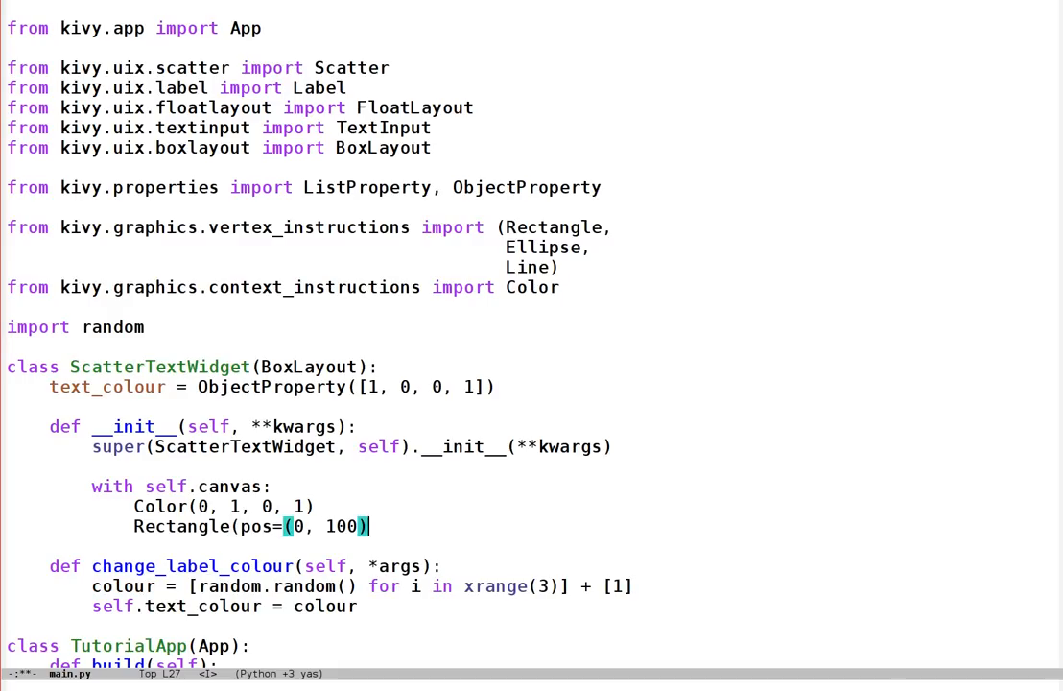
type(", size(")
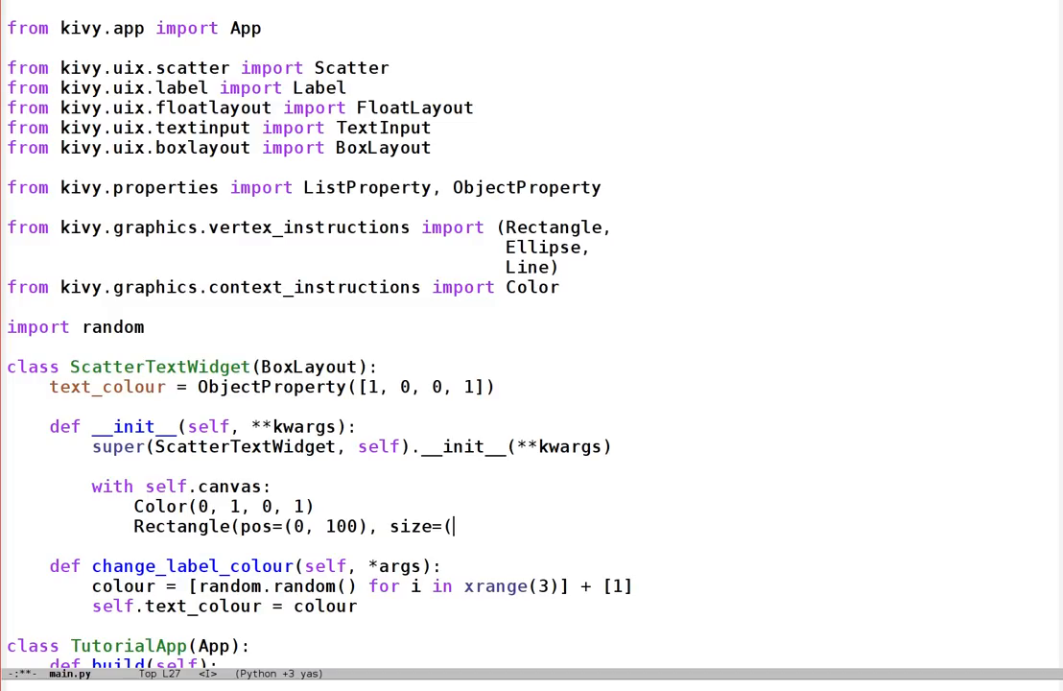
type("300, 100)")
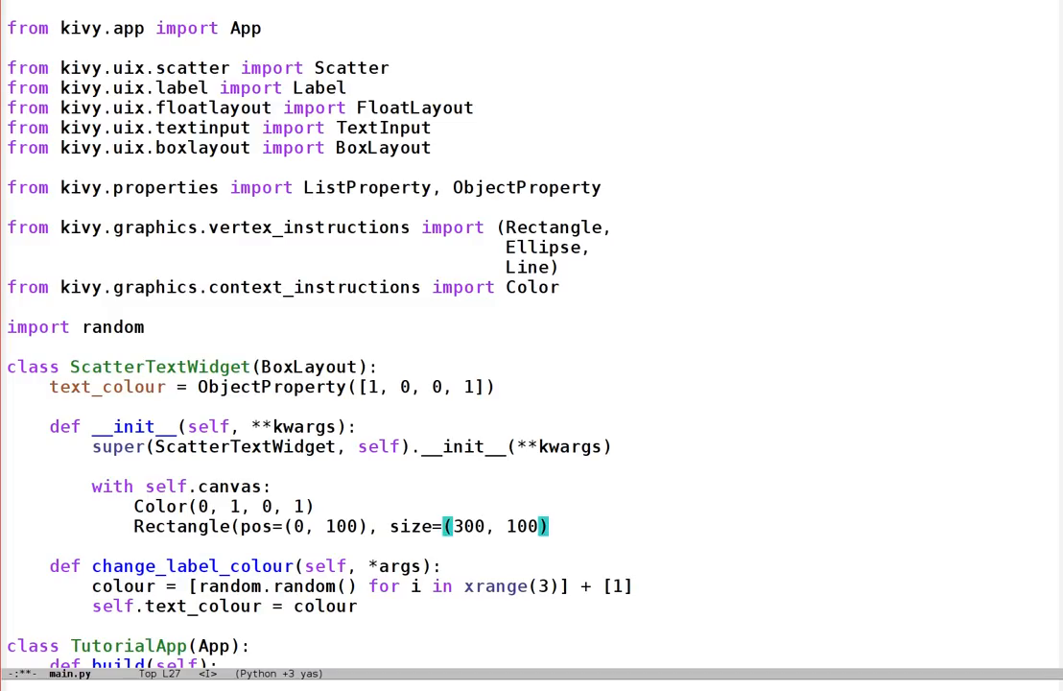
Draw Ellipse(pos=(0, 400), size=(300, 100)).
type("Ellips")
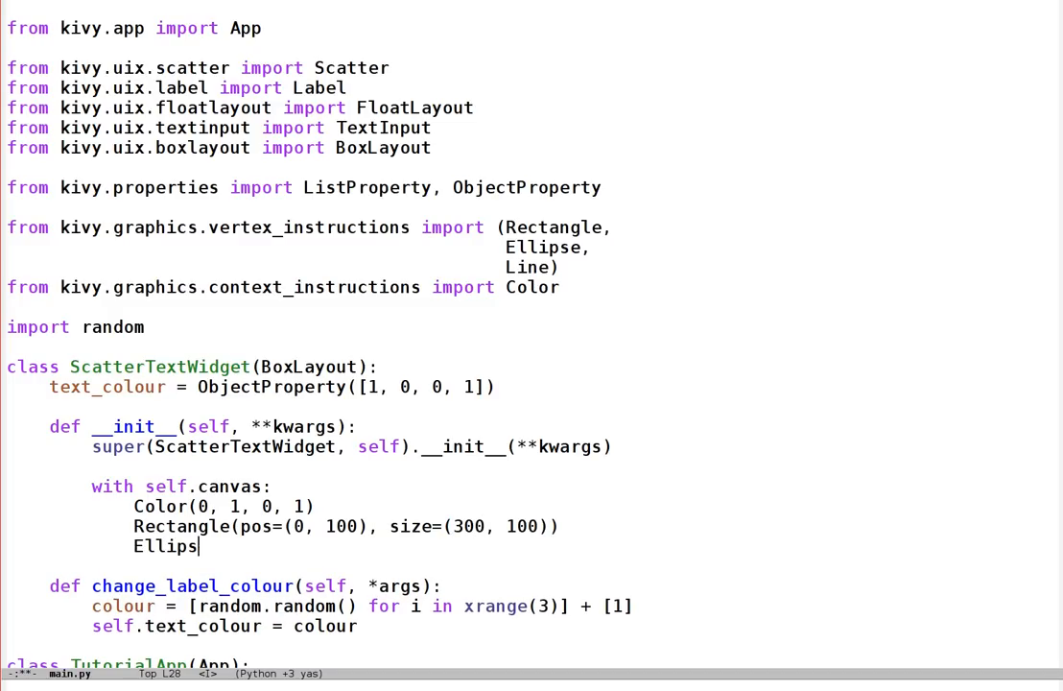
type("e(pos=(0,")
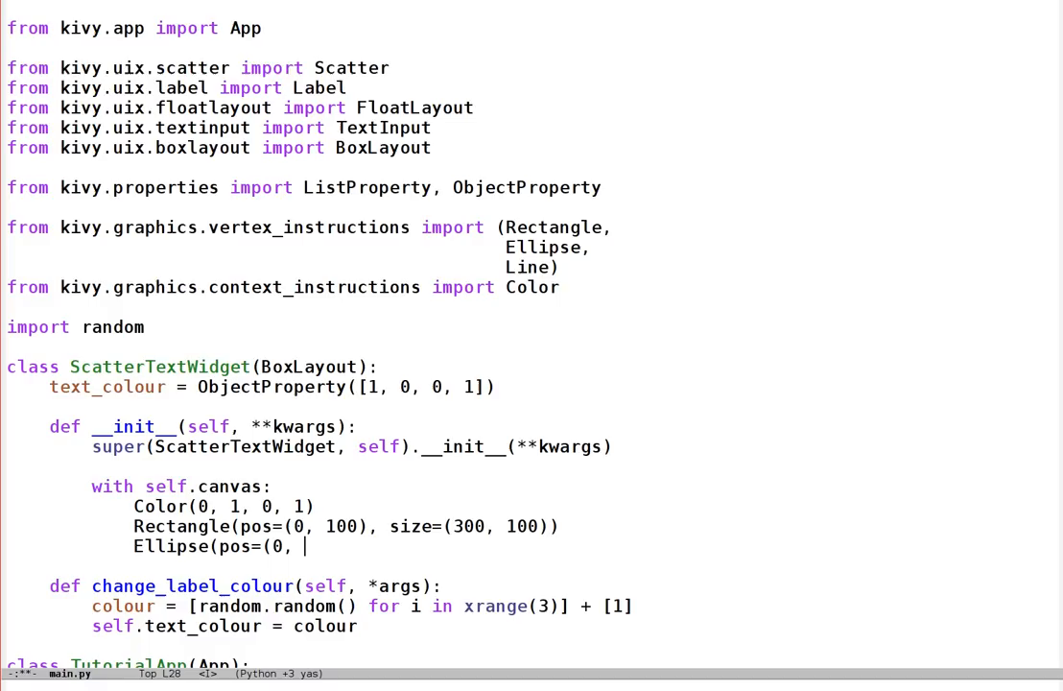
type("400), size")
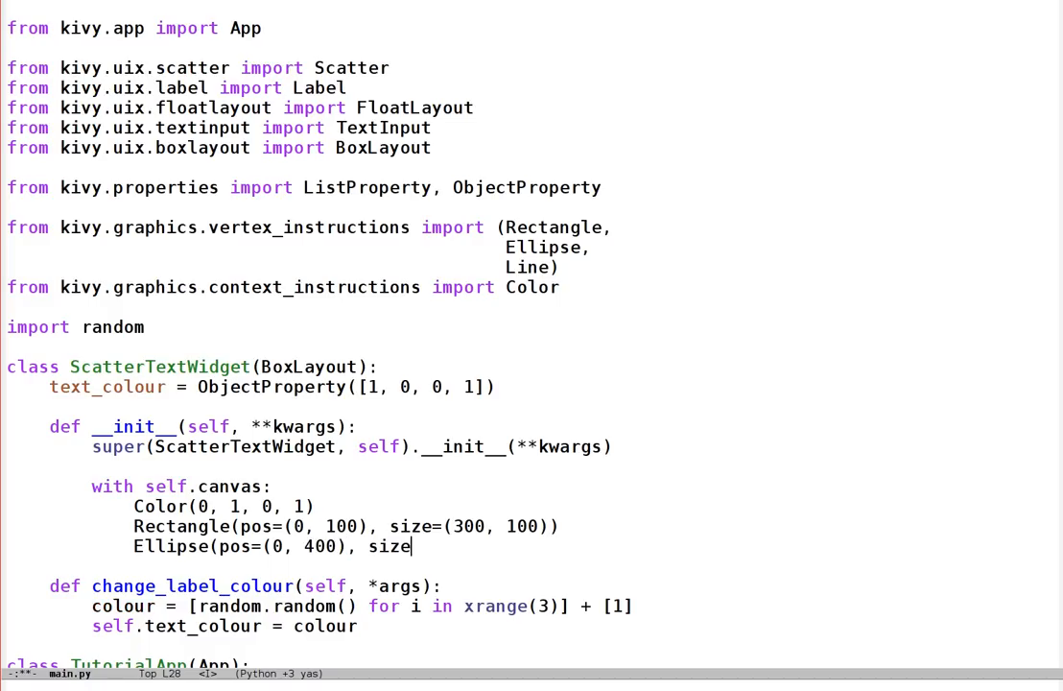
type("=(300, 100")
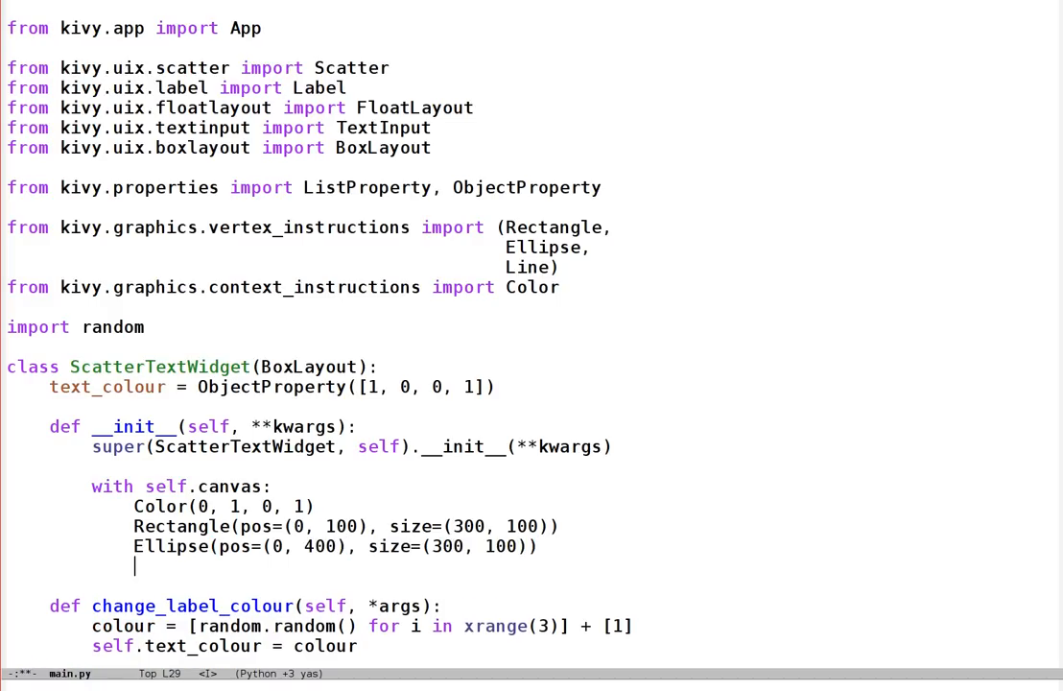
Draw a closed Line through points 0,0, 500,600, 400,300 with width 3.
type("Line(")
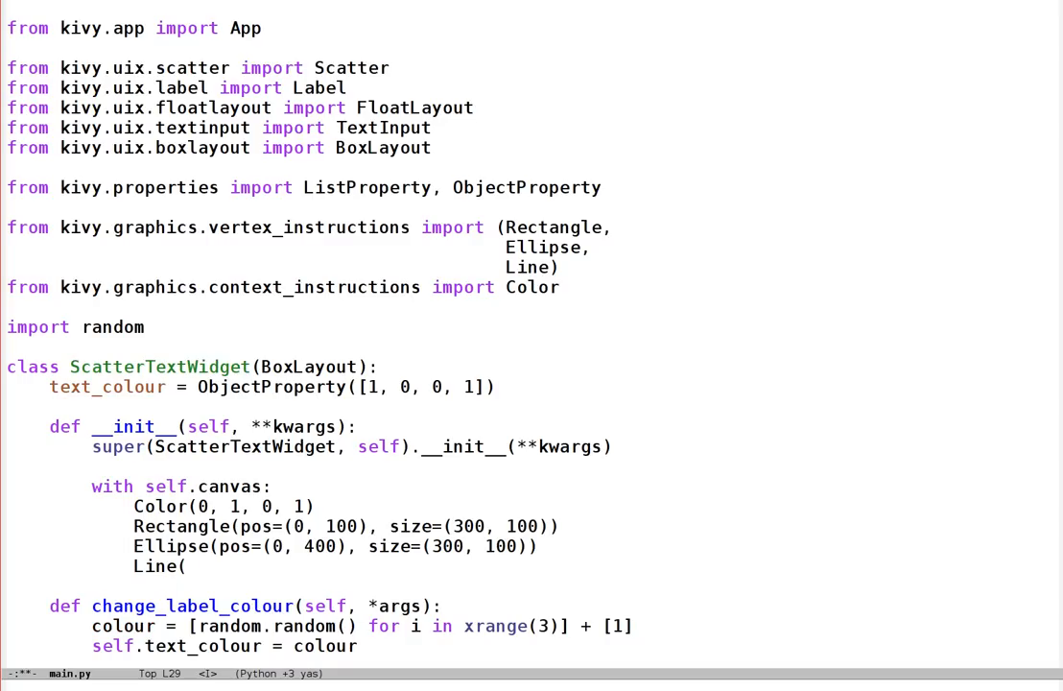
type("points=[")
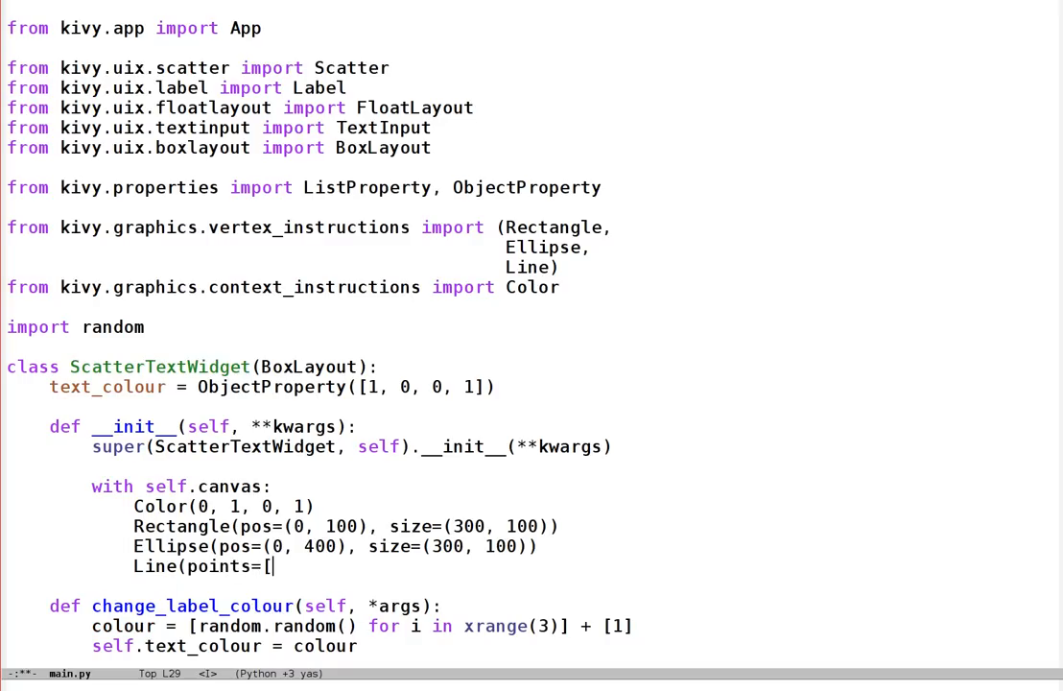
type("0, 0,")
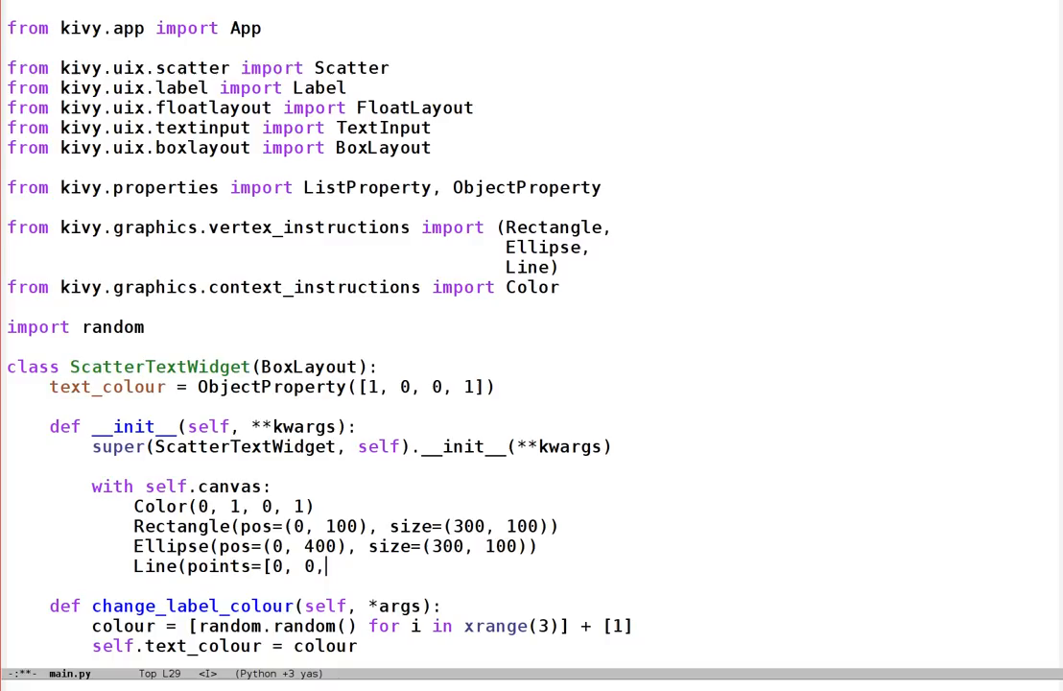
type("500, 6")
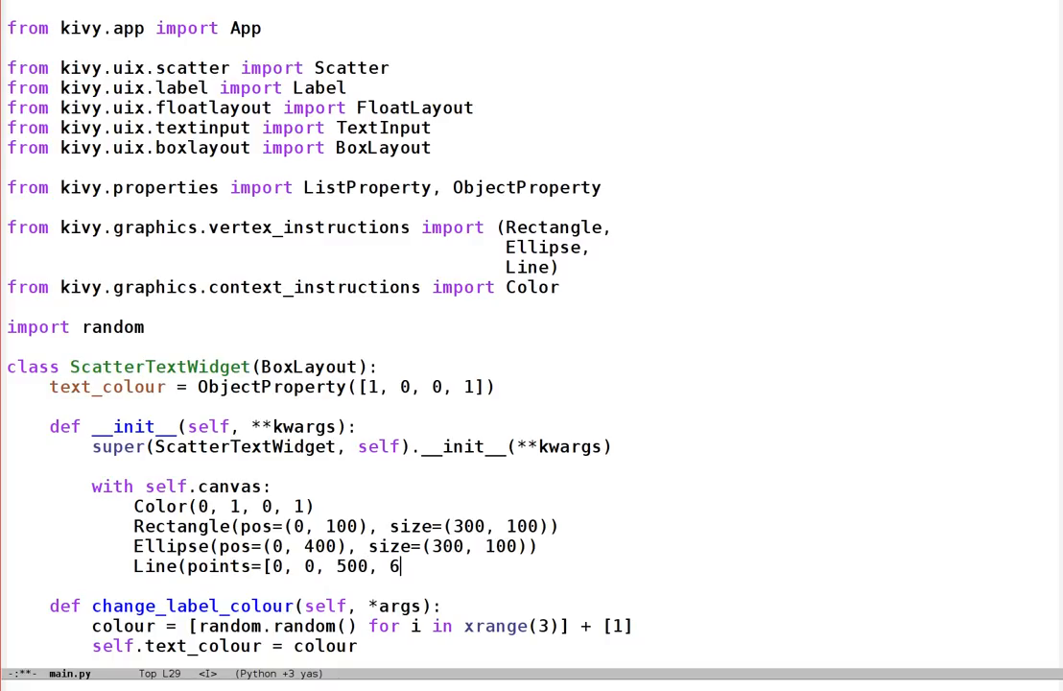
type("00,")
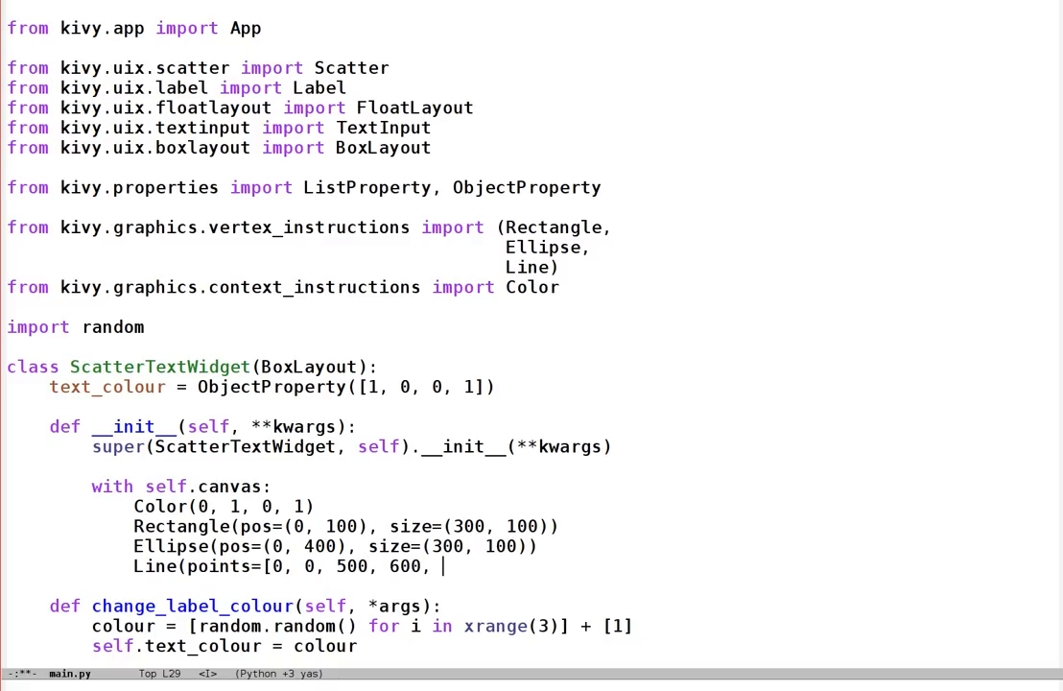
type("400, 300],")
type("c")
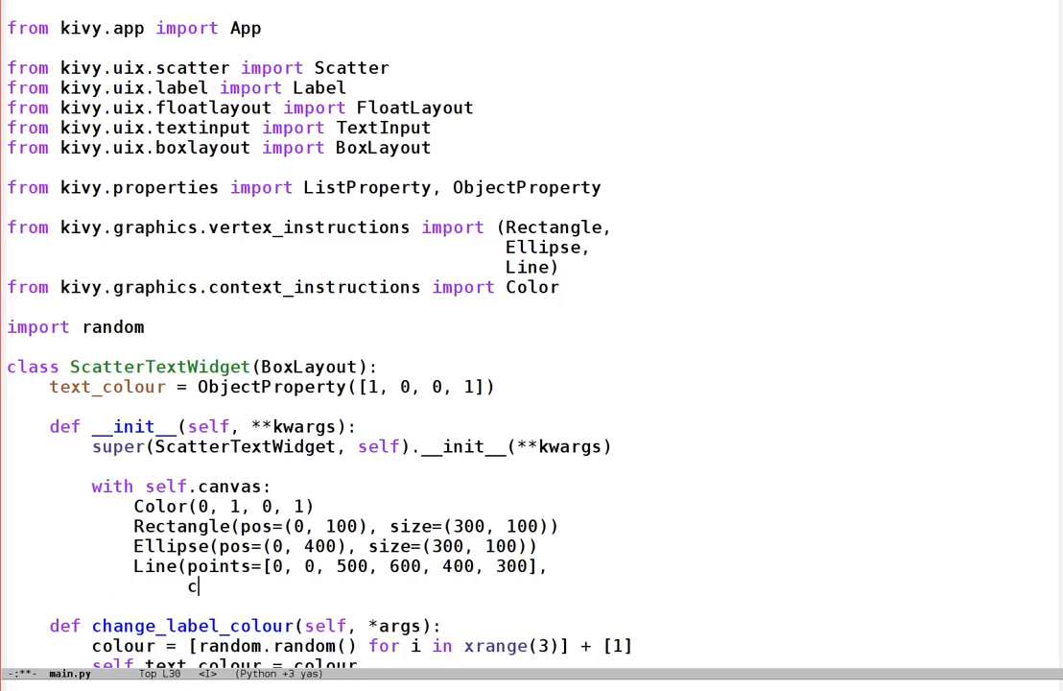
type("lose=True")
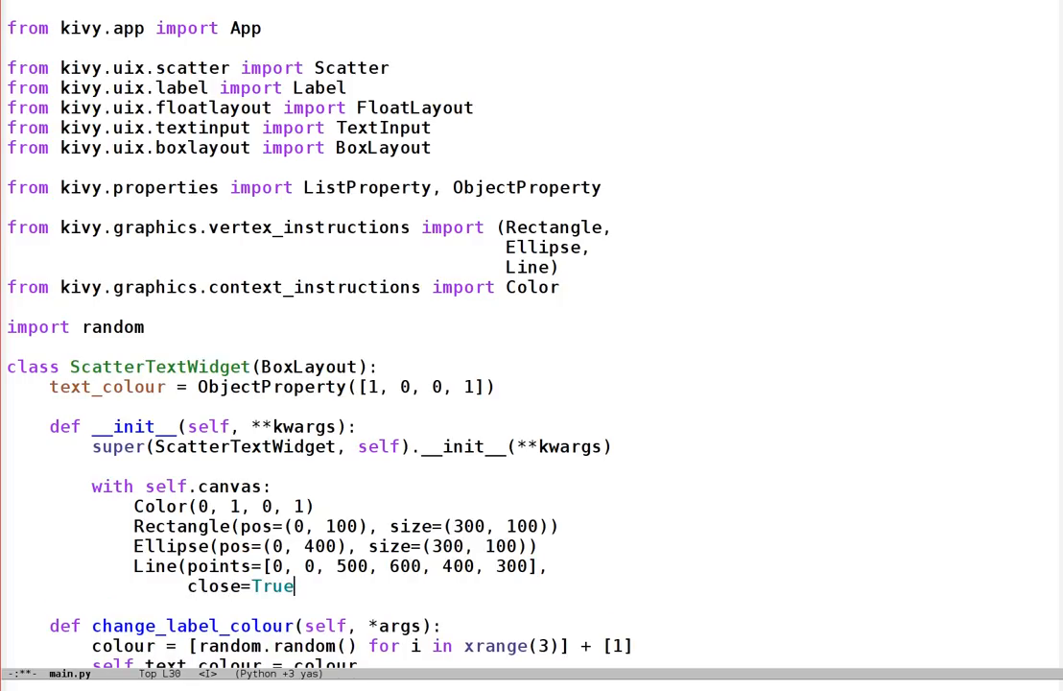
key("Return")
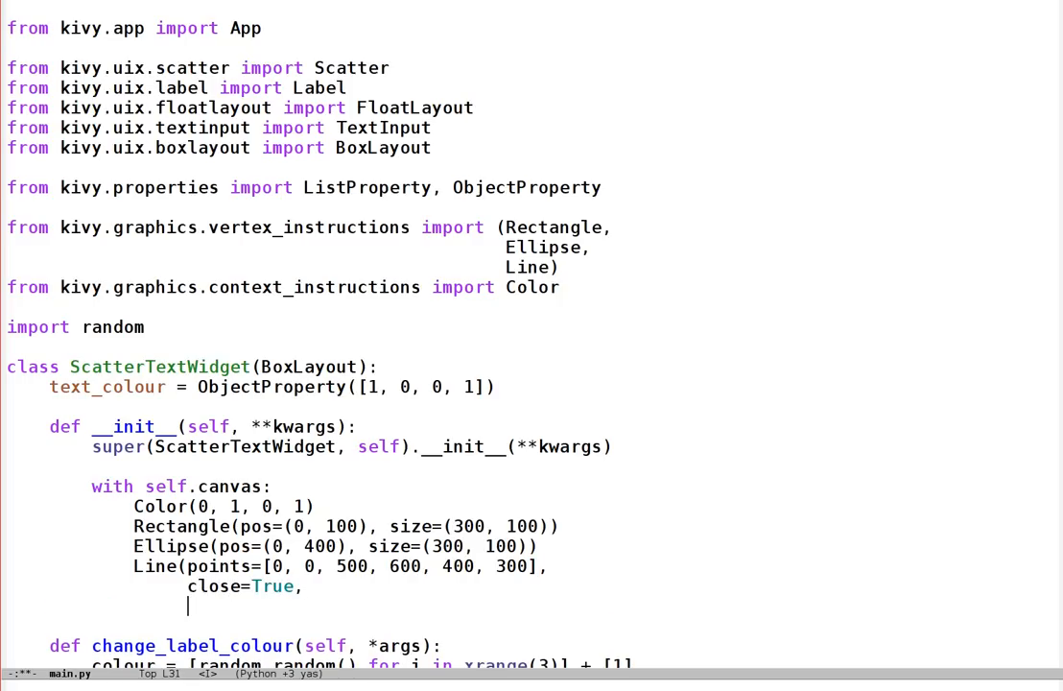
type("widther")
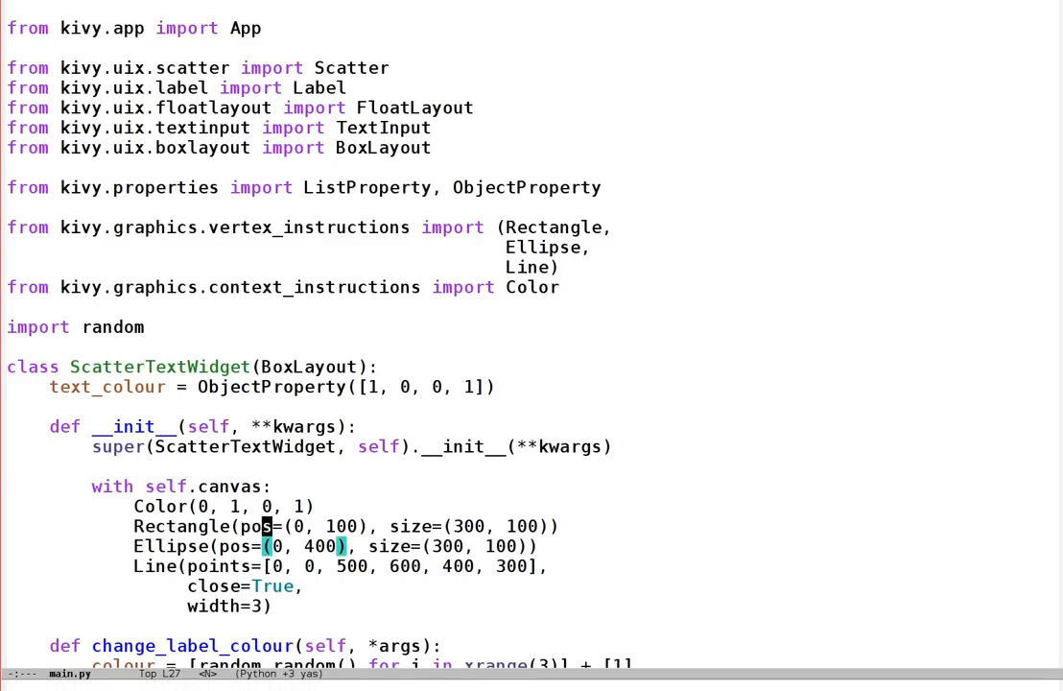
left_click(265, 506)
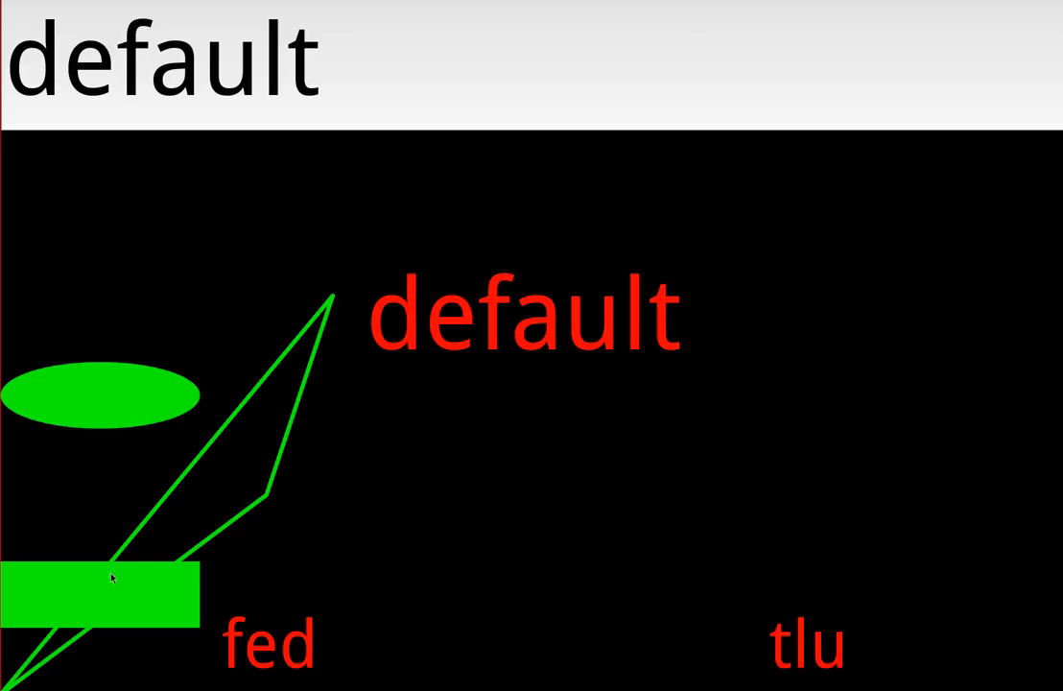
mouse_move(61, 562)
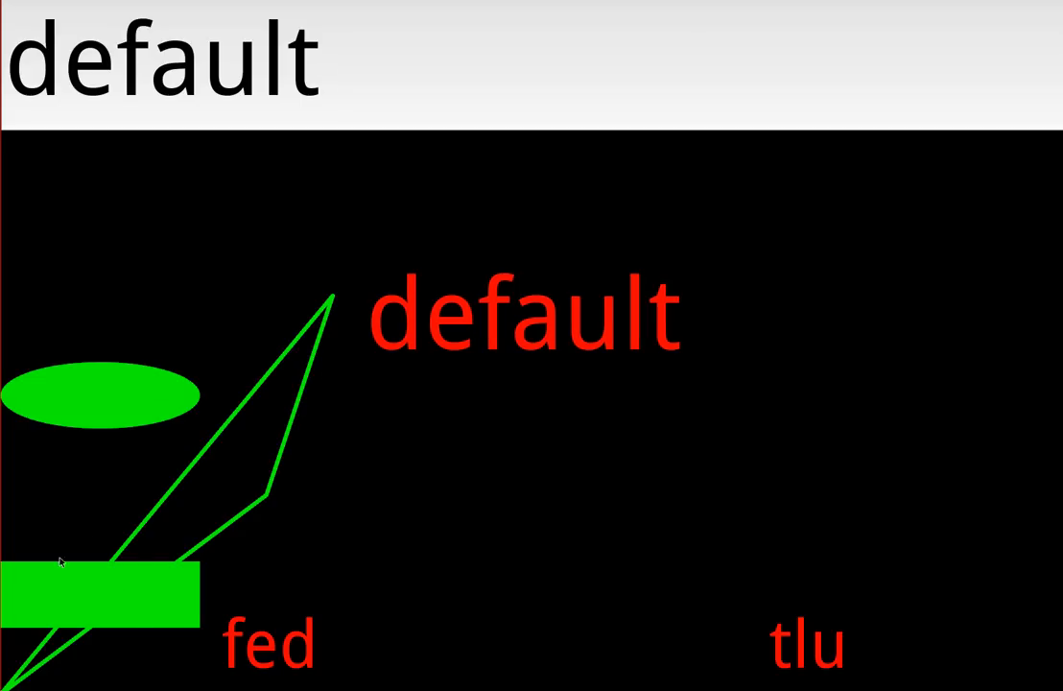
mouse_move(483, 334)
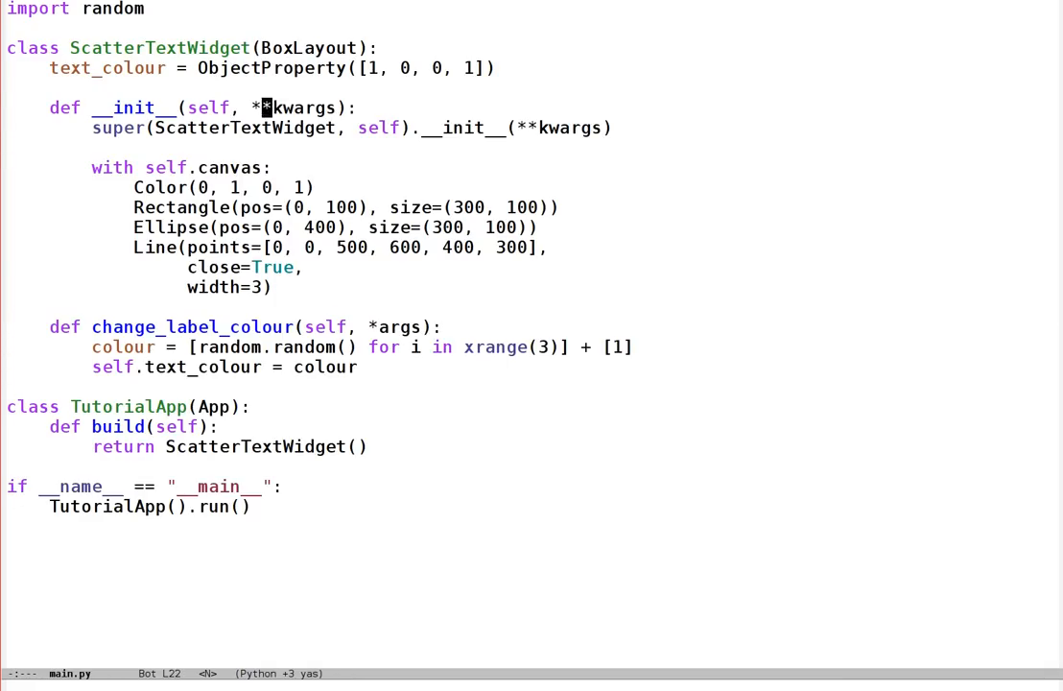
Change the canvas block to draw on self.canvas.before/after instead of self.canvas.
scroll("up", 3)
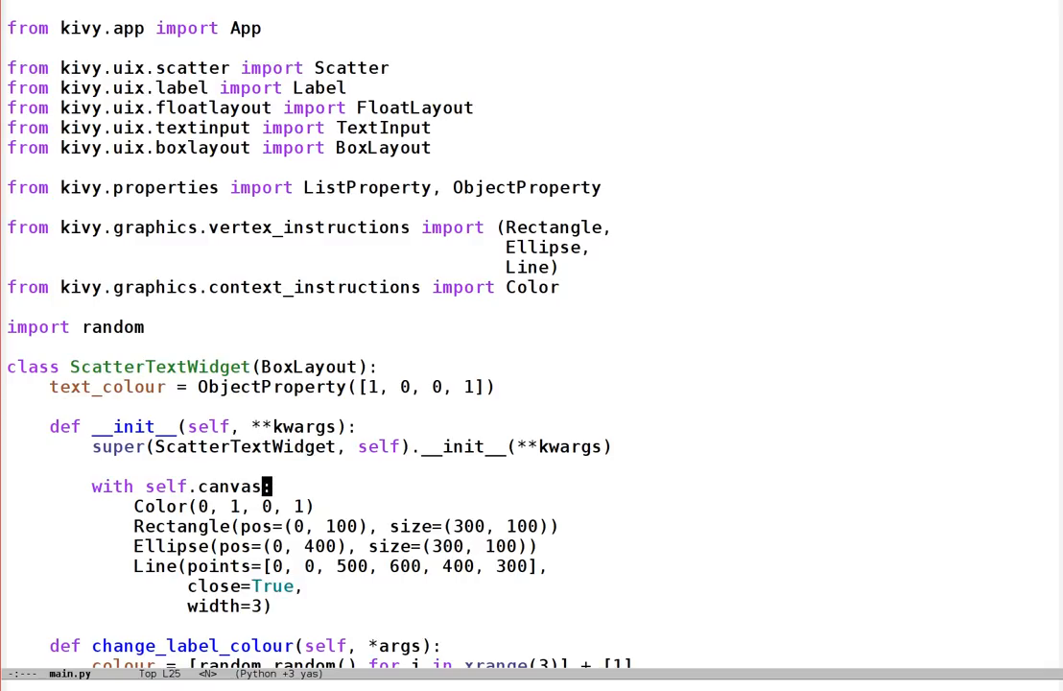
type(".befor")
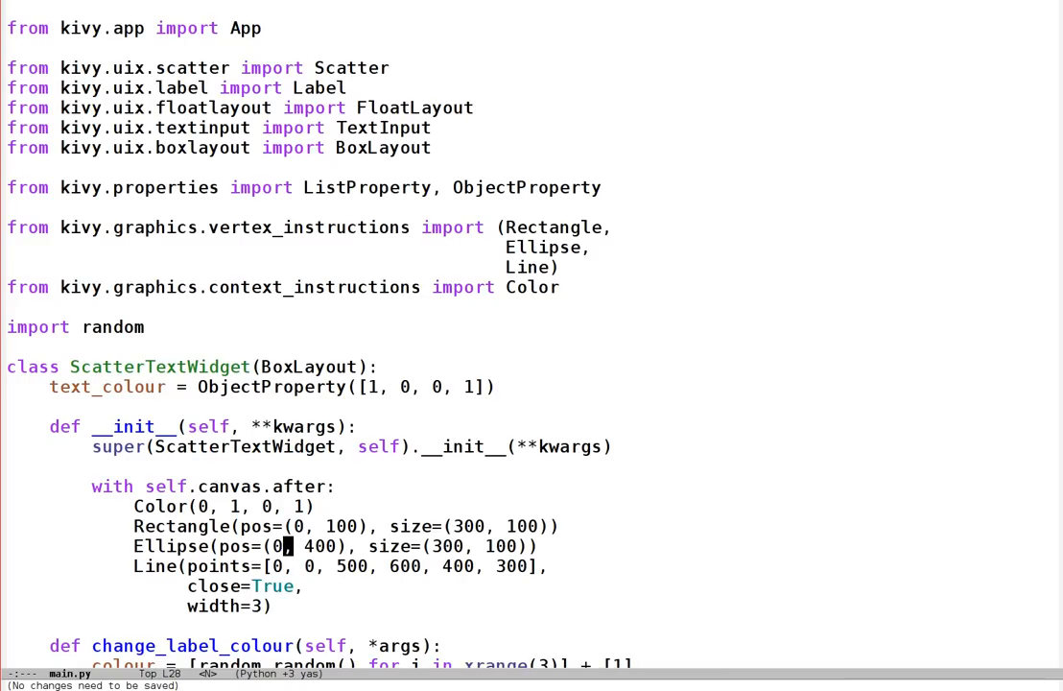
scroll("down", 3)
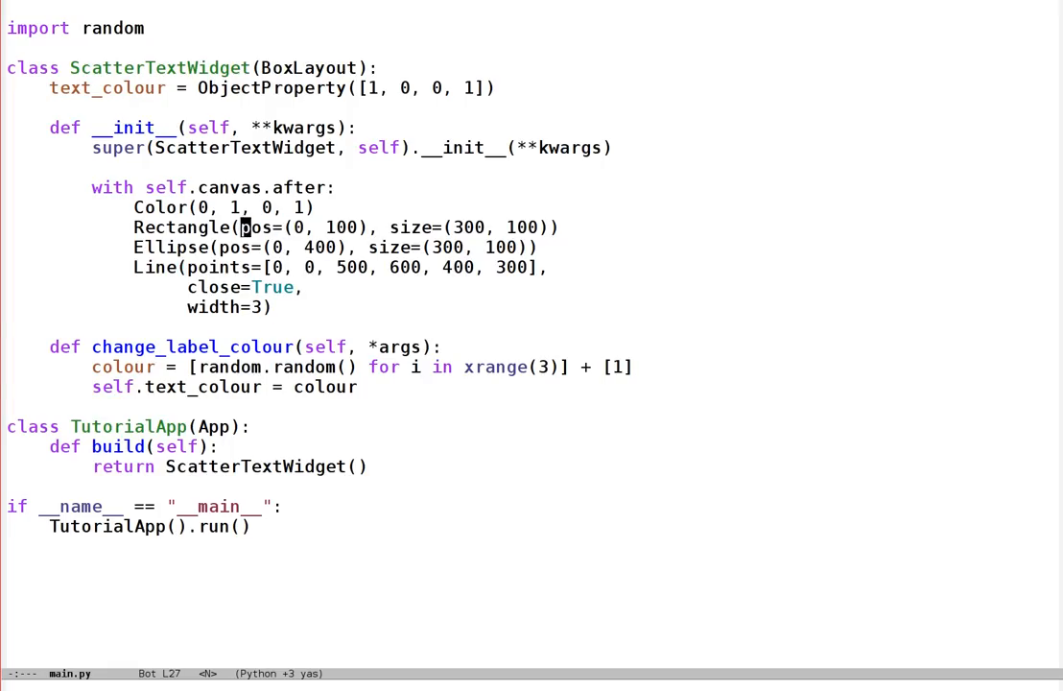
Store the rectangle as self.rectangle and add on_size(self, *args) setting self.rectangle.size = self.size.
type("self.rectangle =")
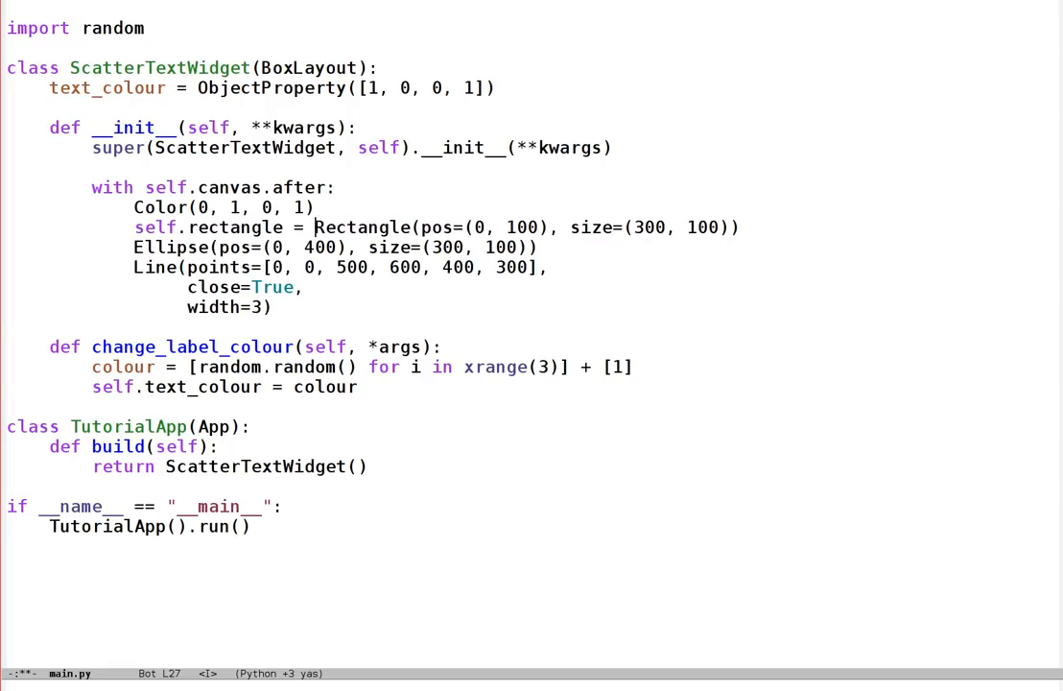
type("def")
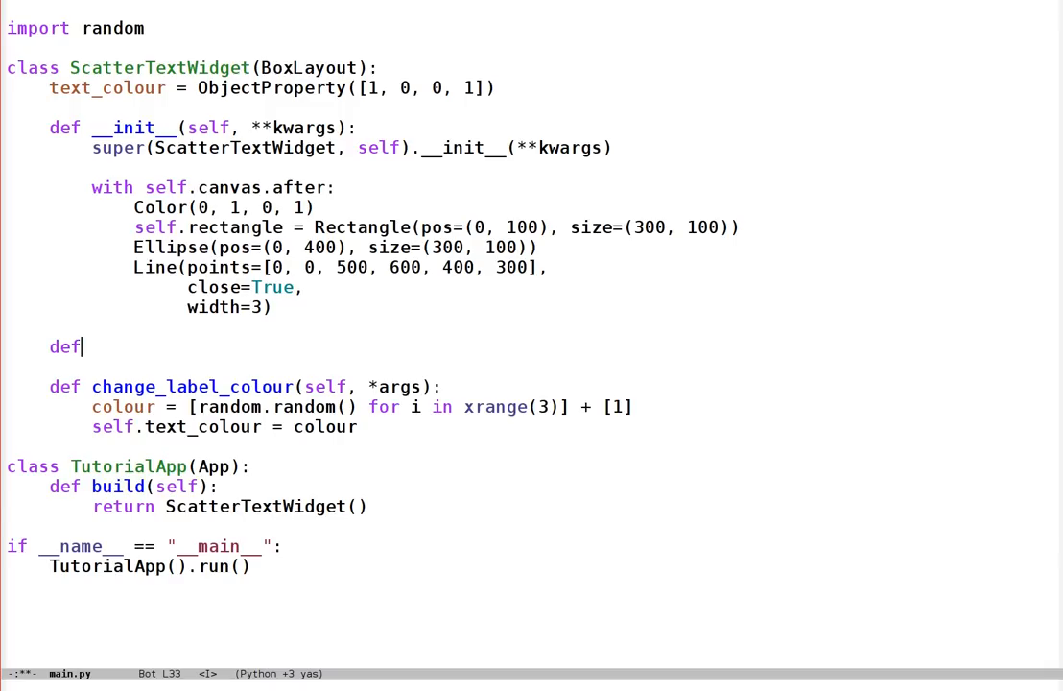
type("on_size(")
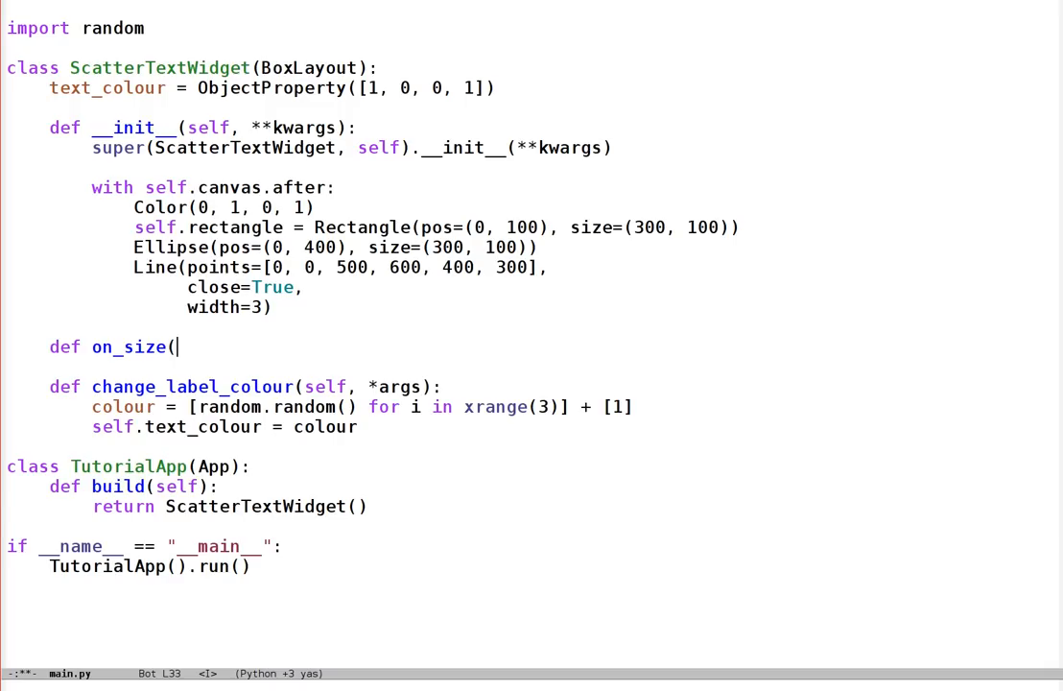
type("self, *args):")
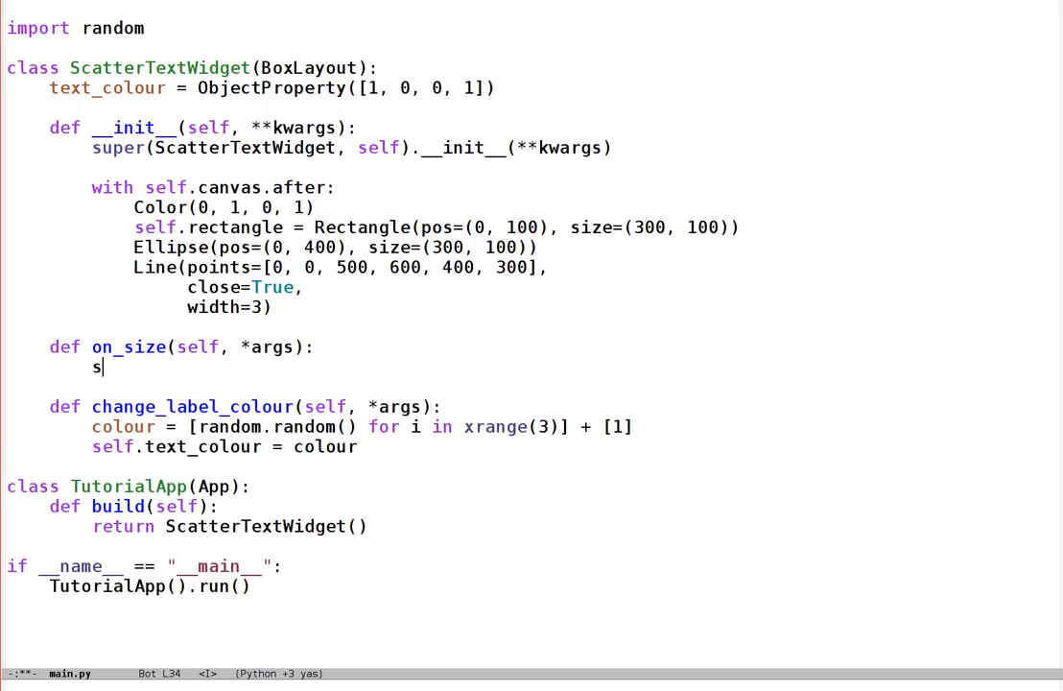
type("elf.rectangel")
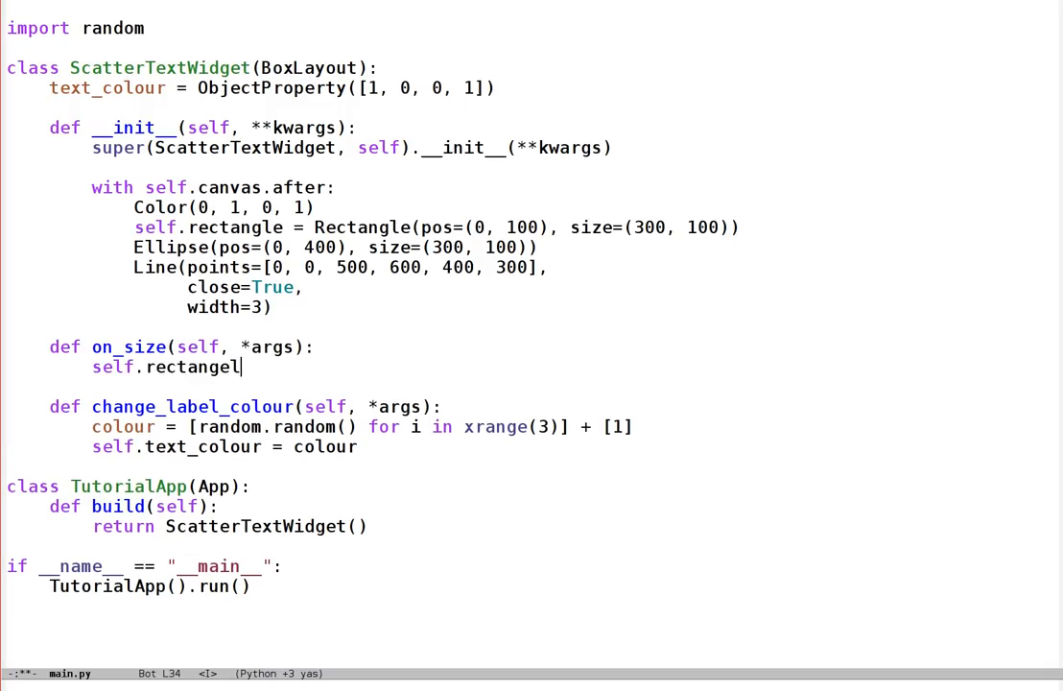
type(".size = self.size")
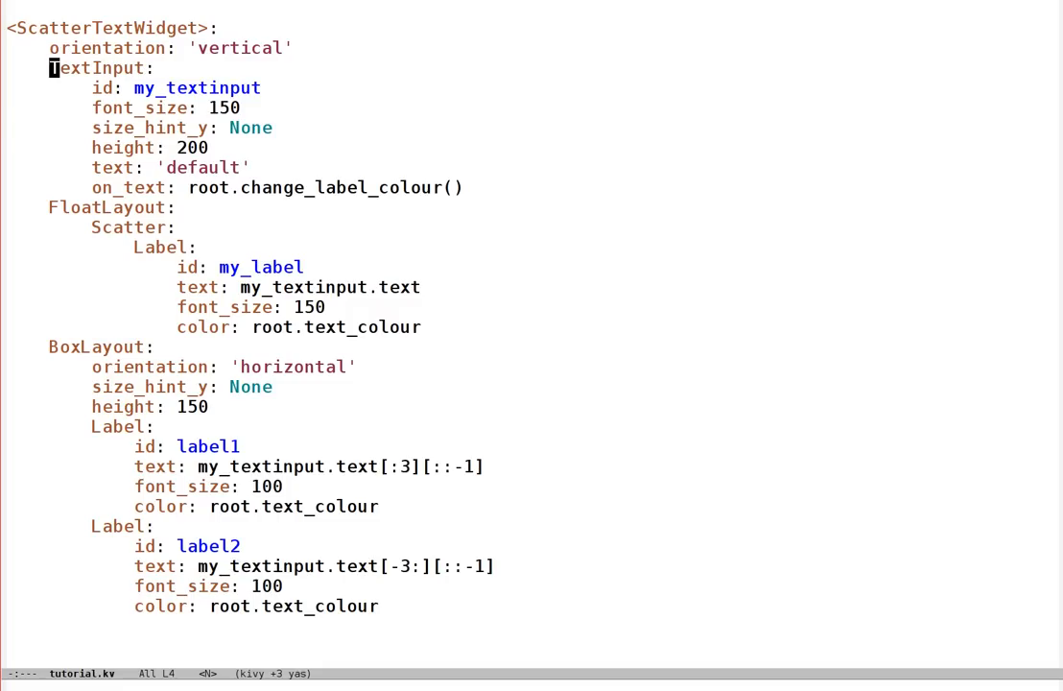
Add a canvas: block with Color: rgba: 0, 0, 1, 1 to the ScatterTextWidget rule.
key("up")
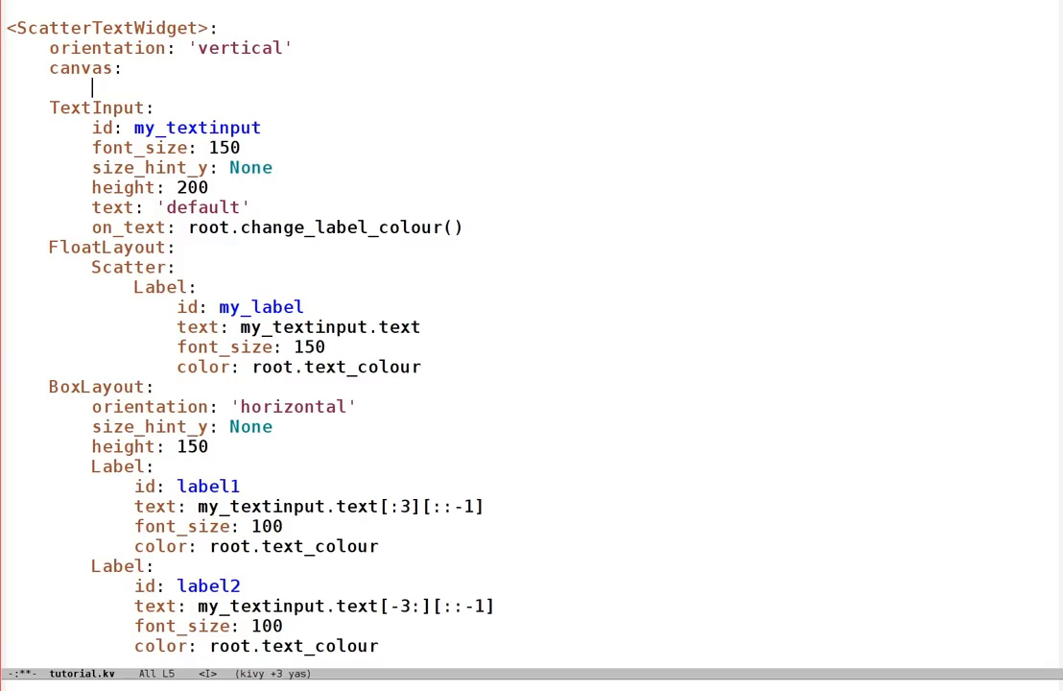
key("i")
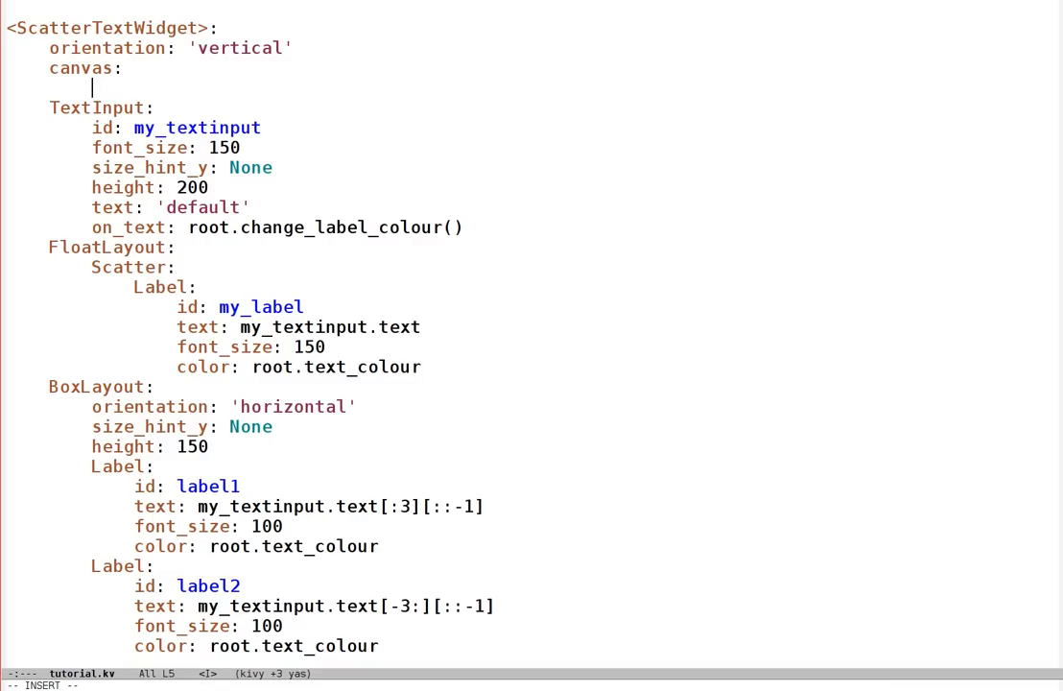
type("Color:")
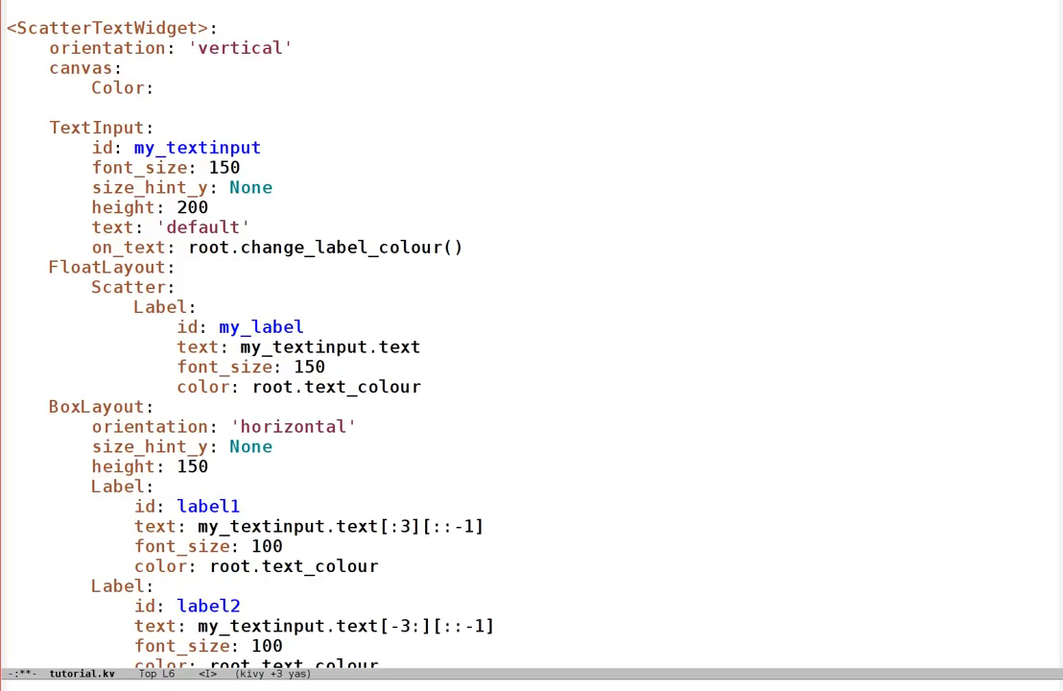
type("rgba:")
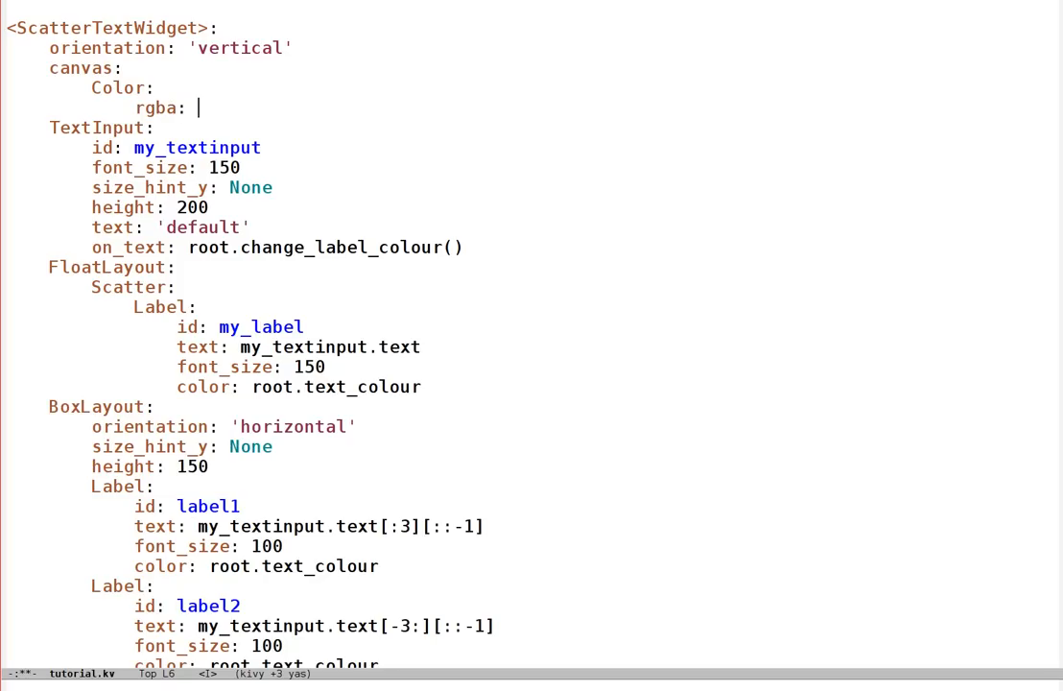
type("0, 0, 1, 1")
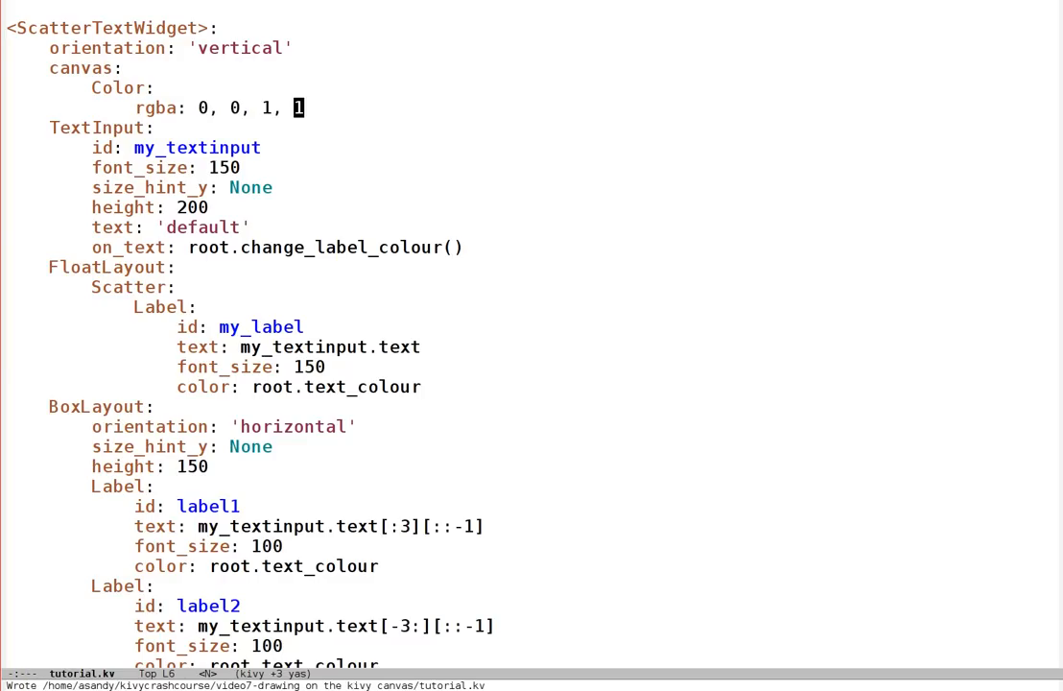
key("Return")
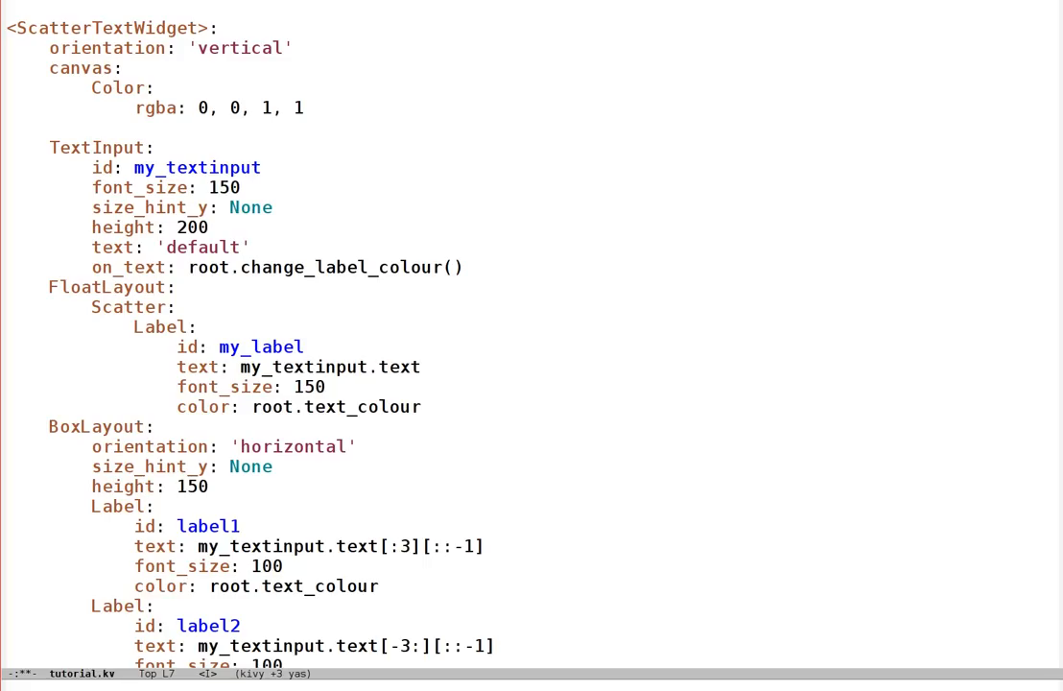
Add a Rectangle: to the kv canvas with pos: self.pos and size: self.size.
type("Rectangle:")
type("pos:")
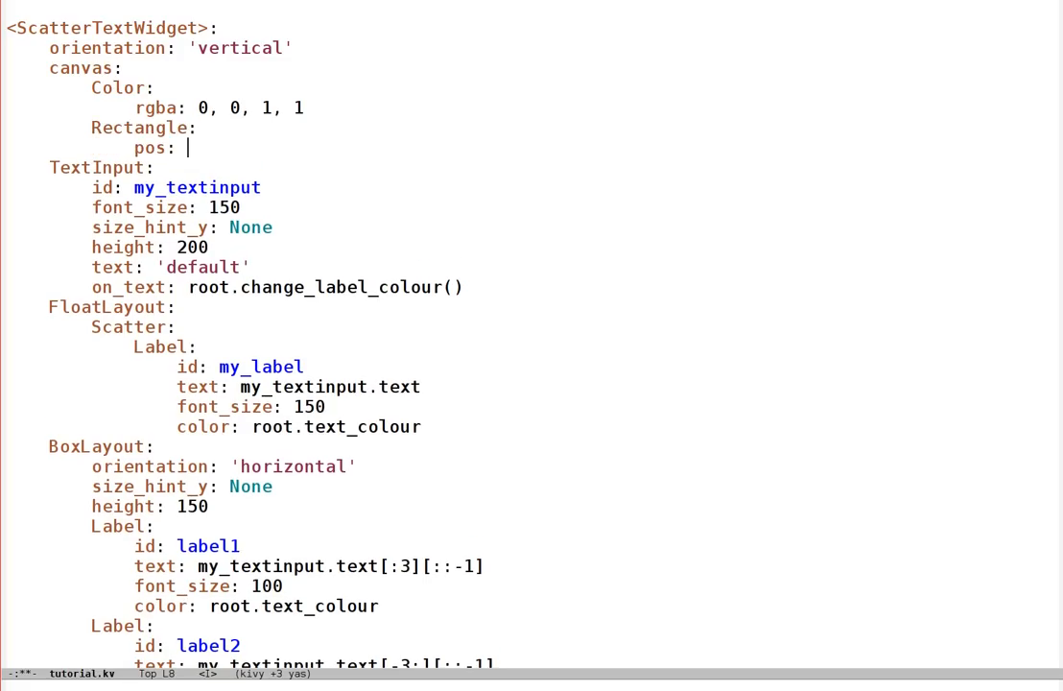
type("100,")
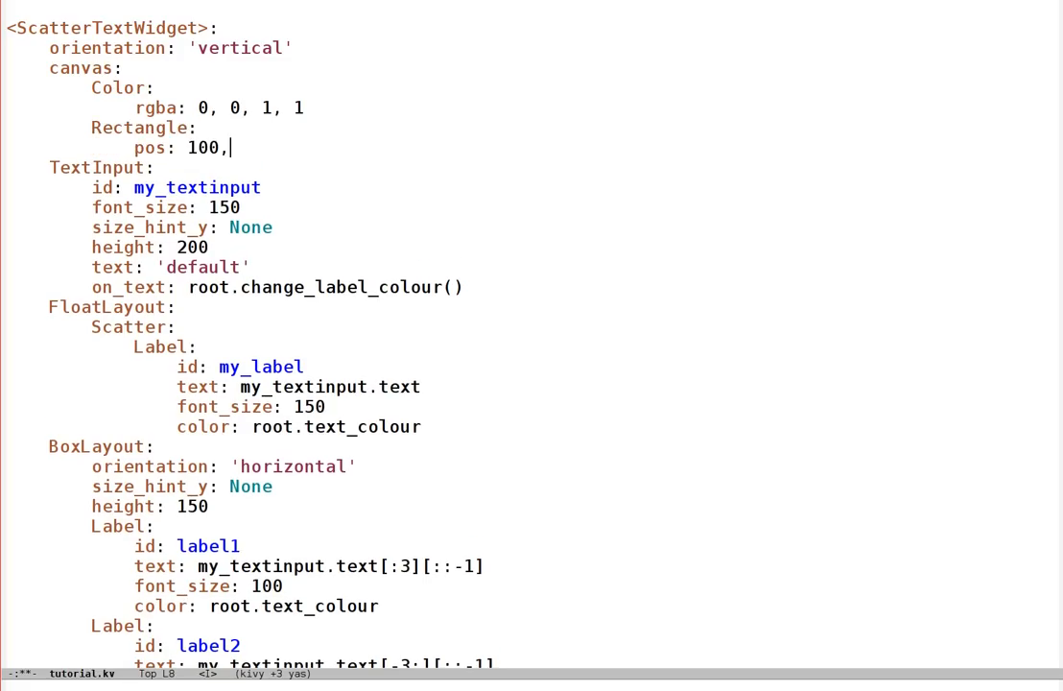
type("100")
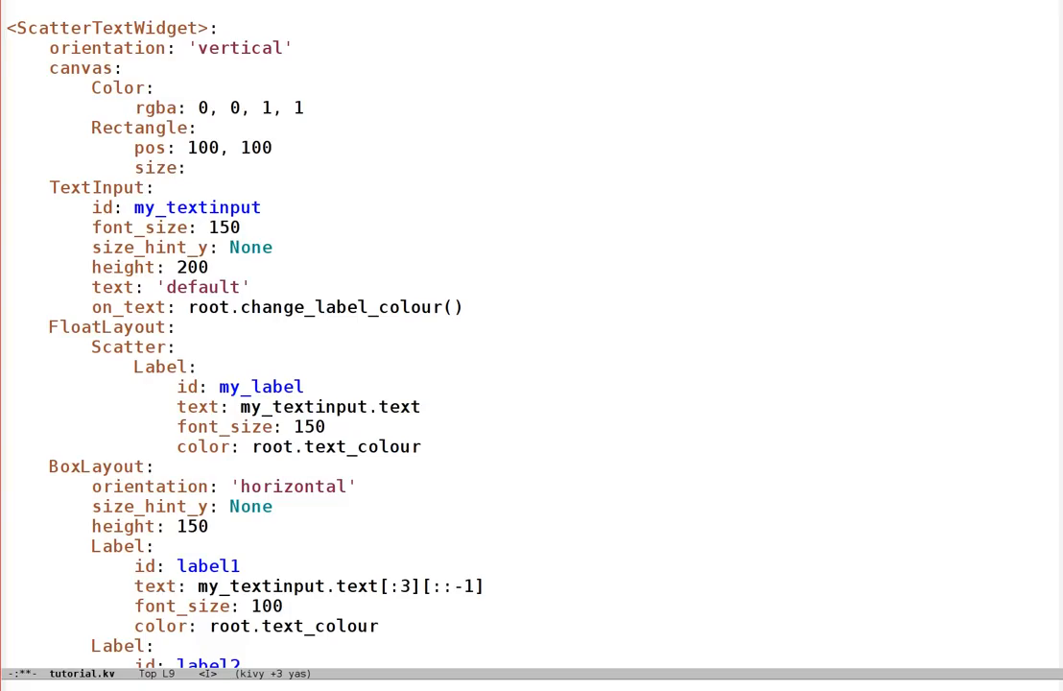
type("200, 300")
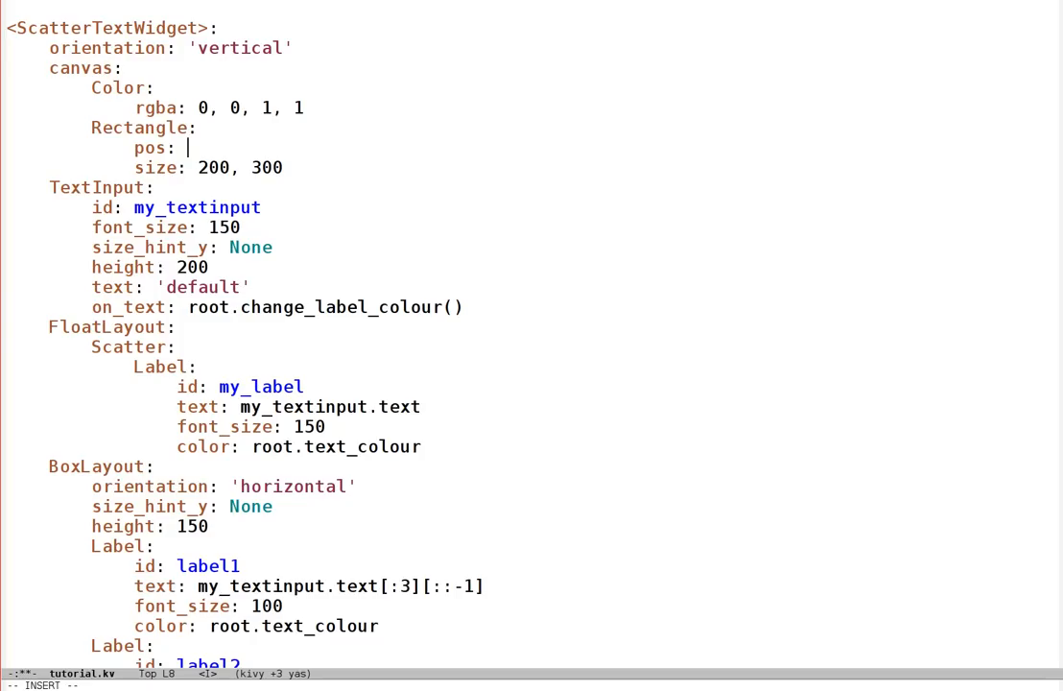
type("self.pos")
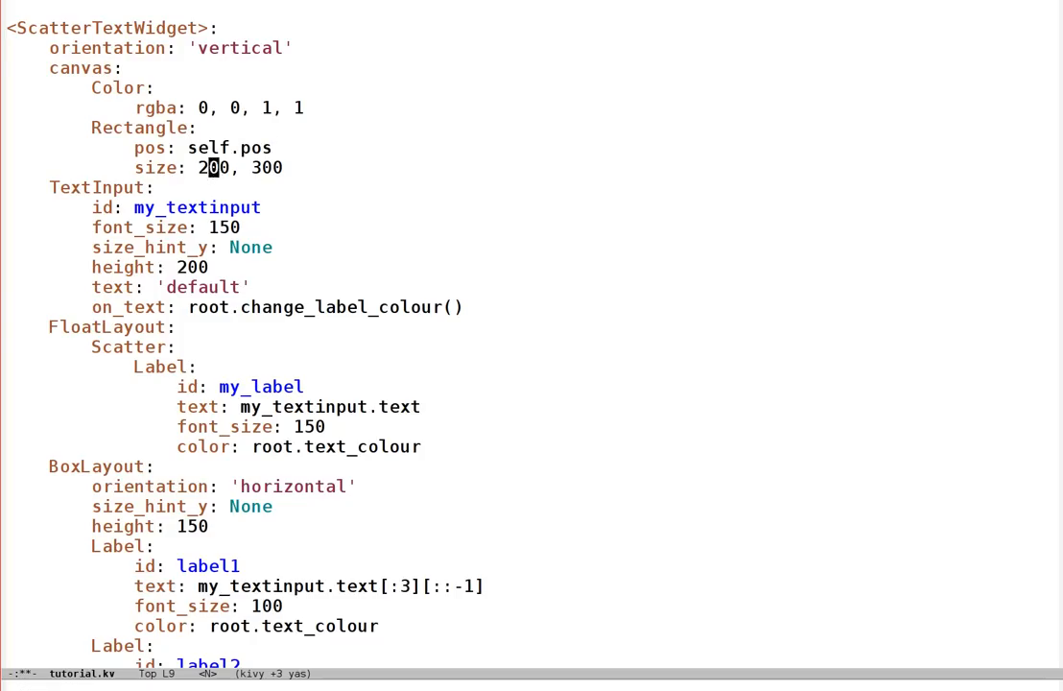
type("self.size")
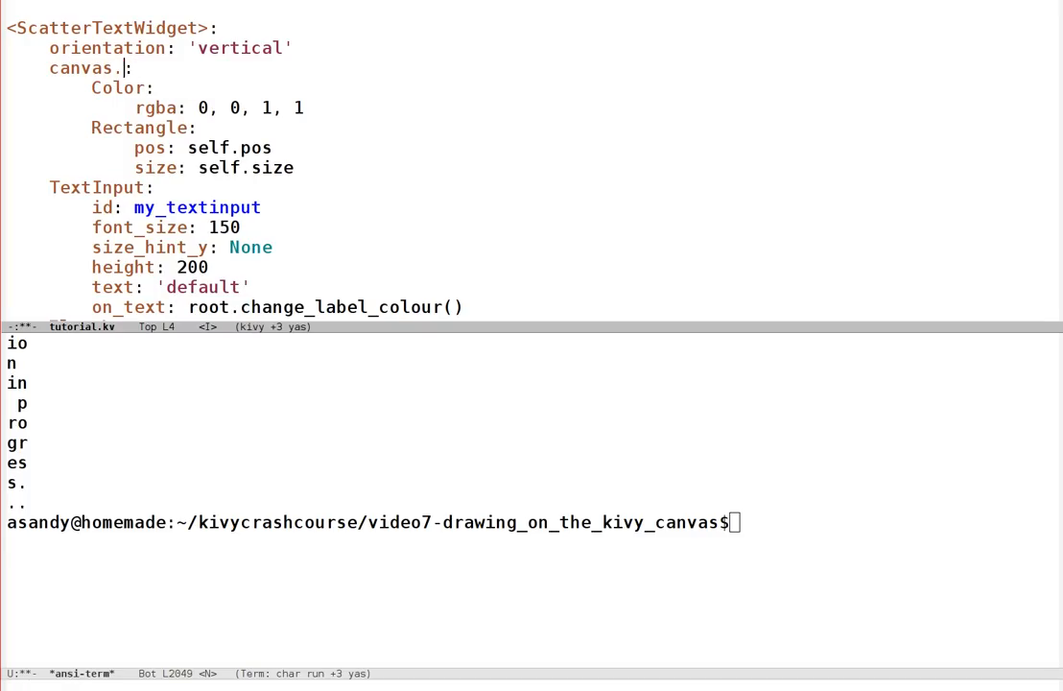
Show main.py below tutorial.kv and start a 'with' line in ScatterTextWidget.__init__.
type("before")
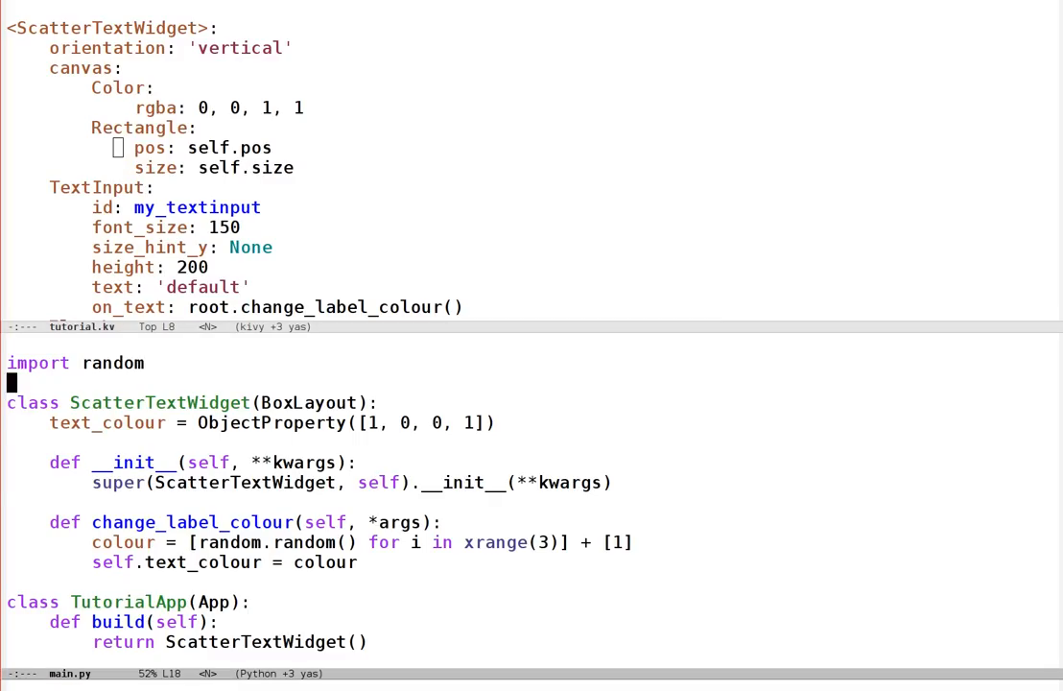
type("with")
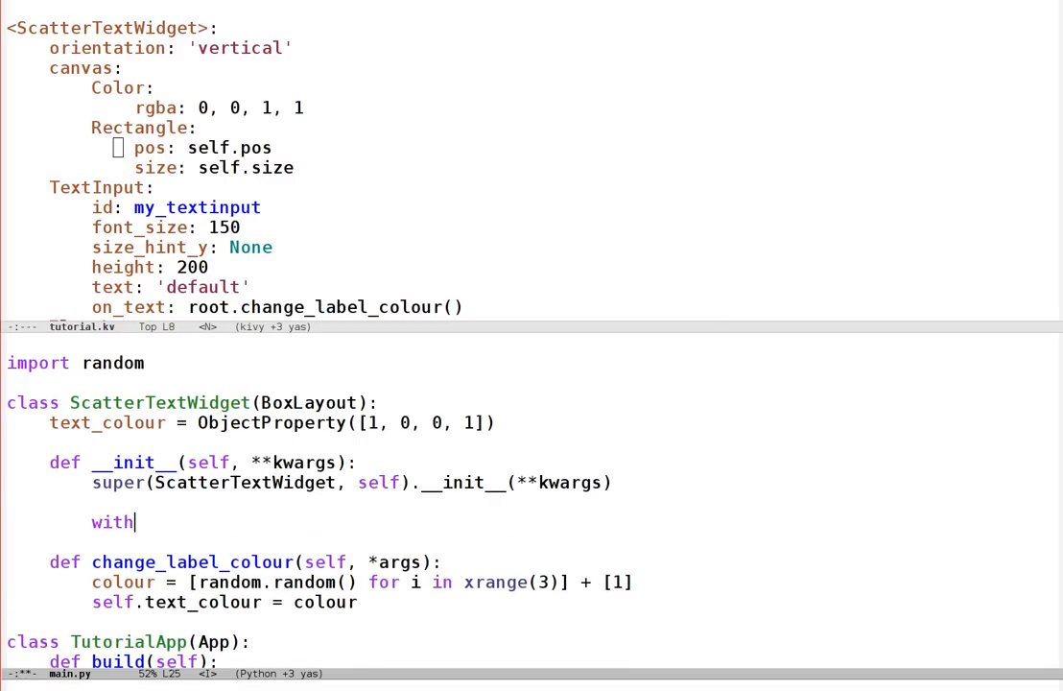